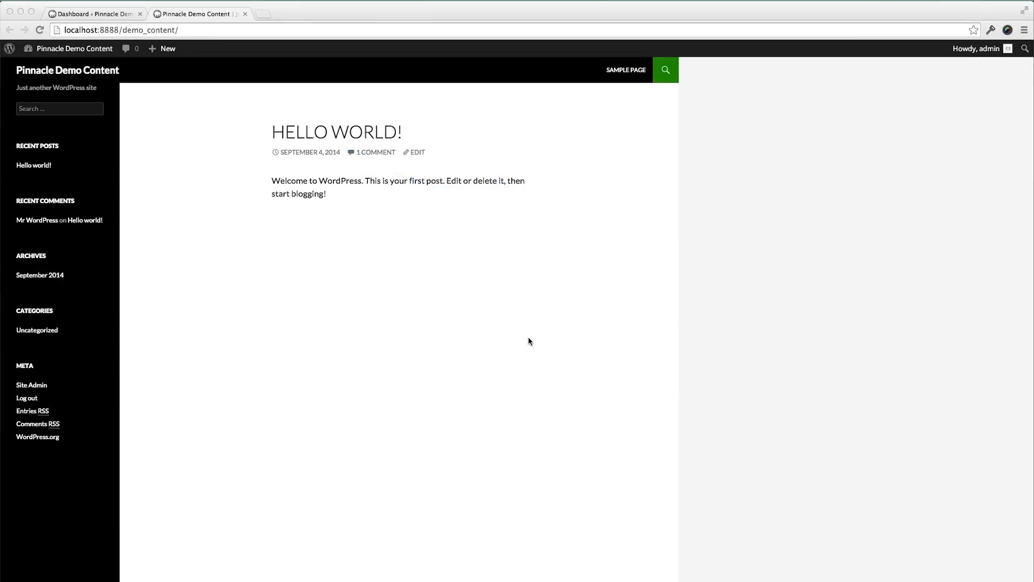
mouse_move(237, 114)
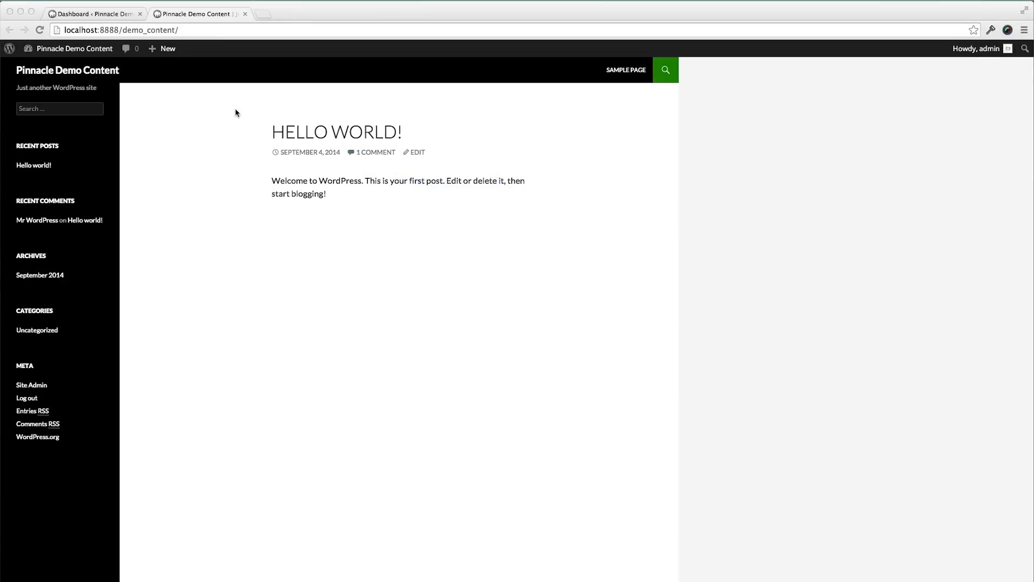
Step: Switch from the public Hello World page to the site's admin dashboard
click(79, 10)
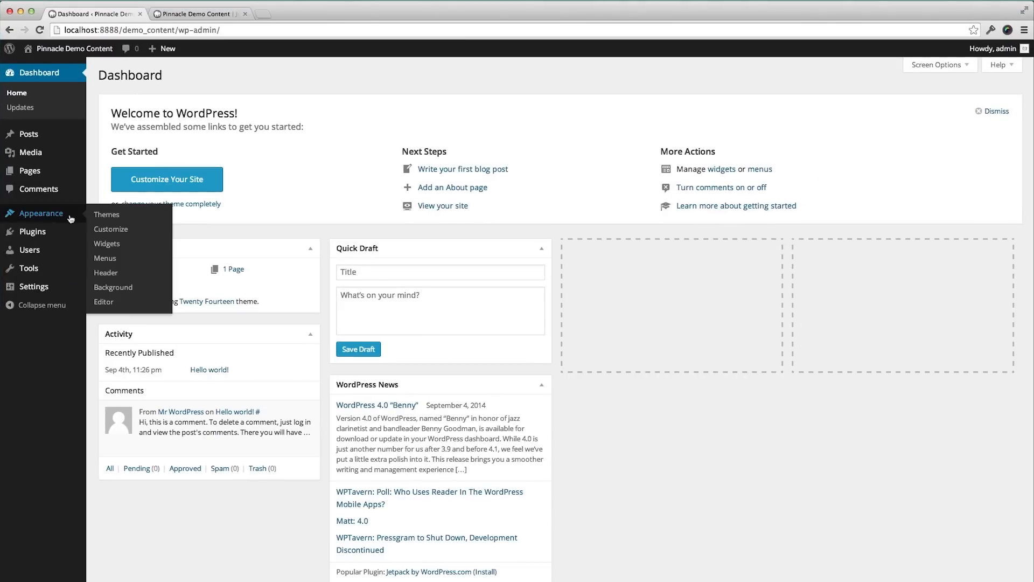
Step: Upload pinnacle_premium_v1_0_0.zip as a new theme from Appearance > Themes
click(105, 214)
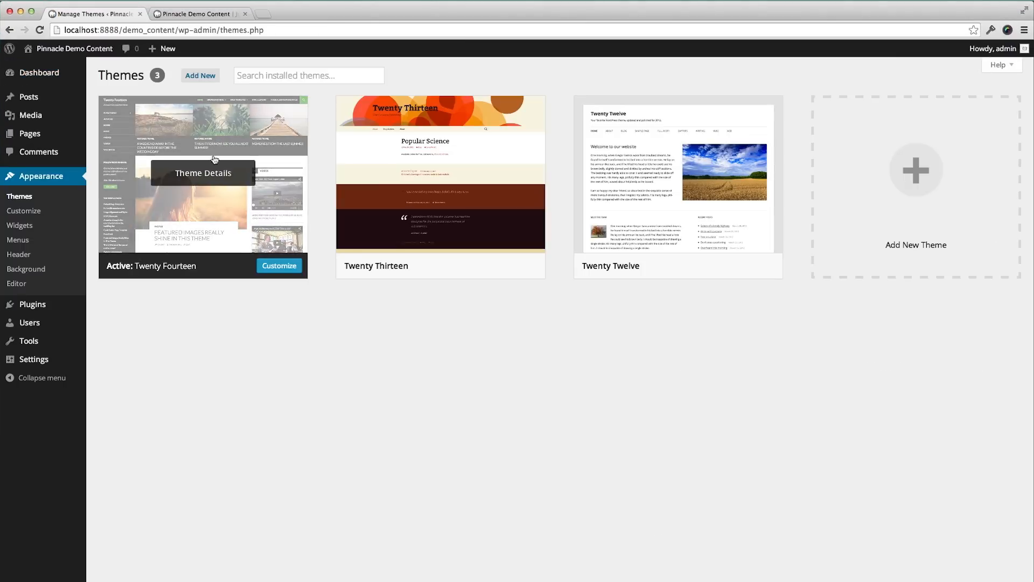
click(200, 75)
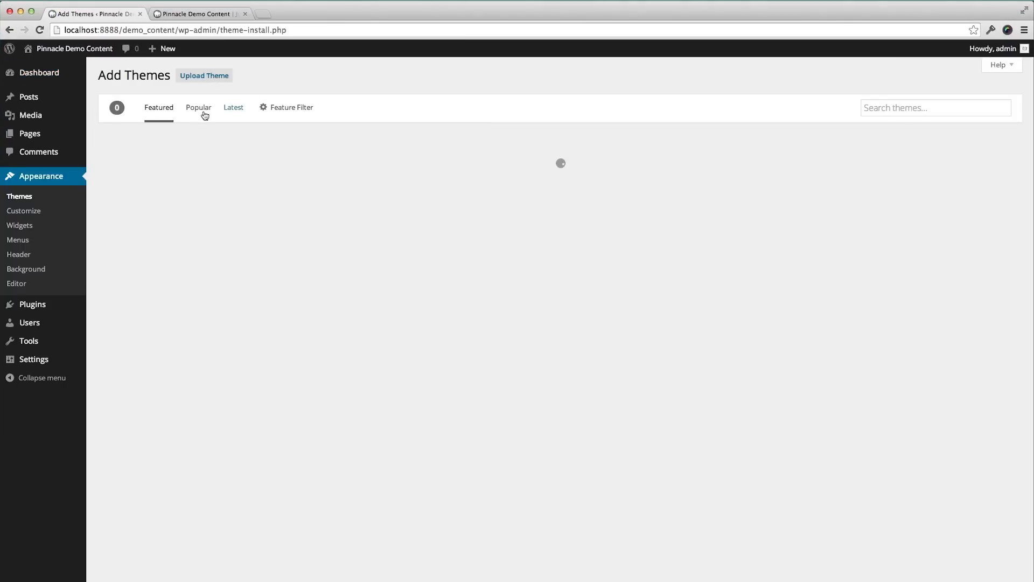
click(203, 76)
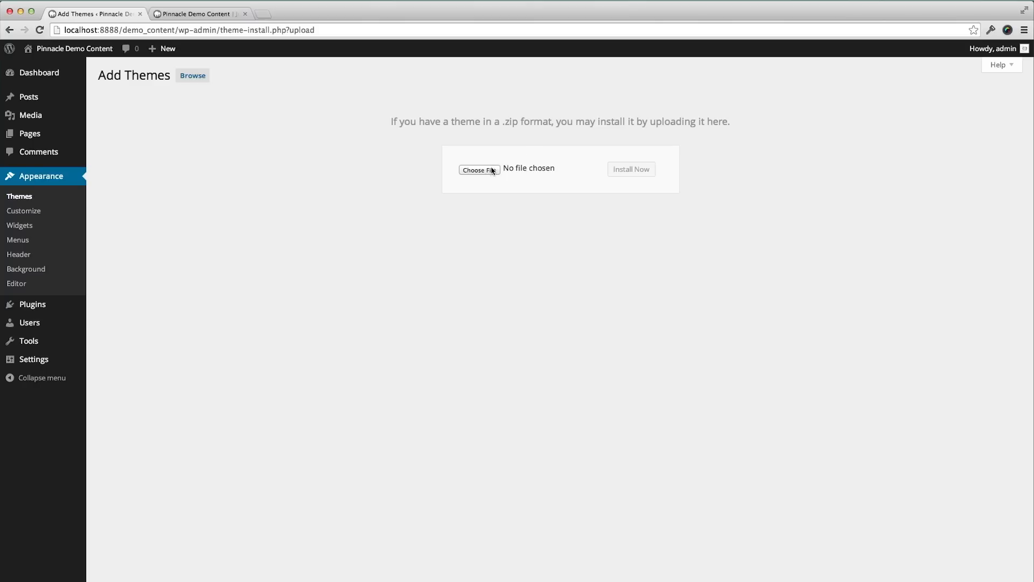
click(479, 169)
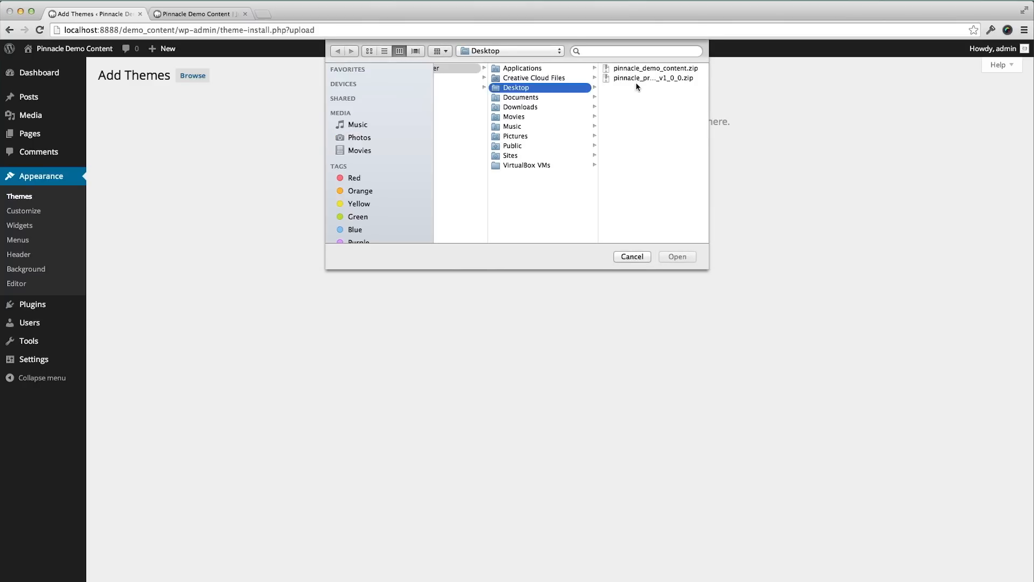
click(648, 78)
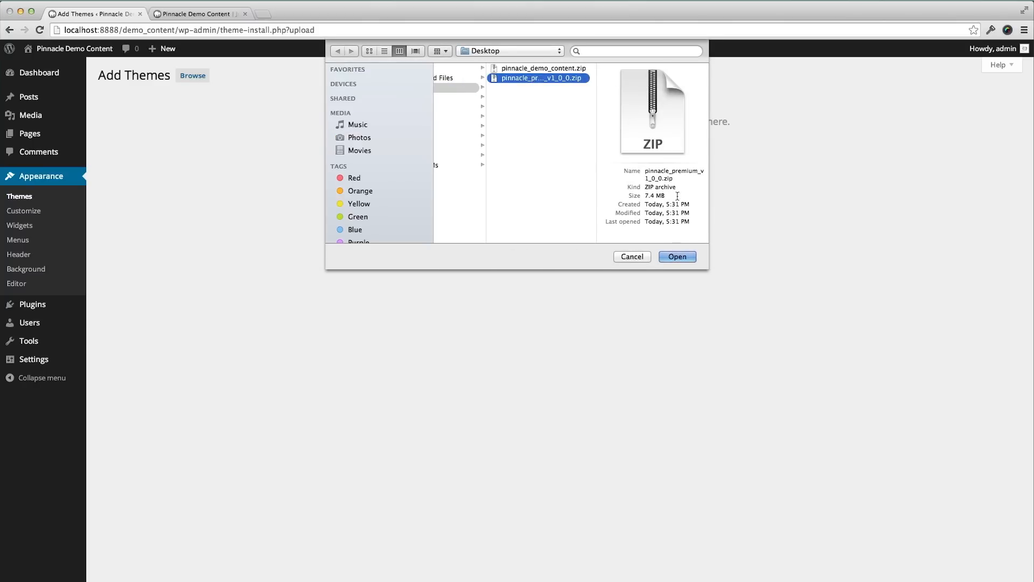
click(677, 256)
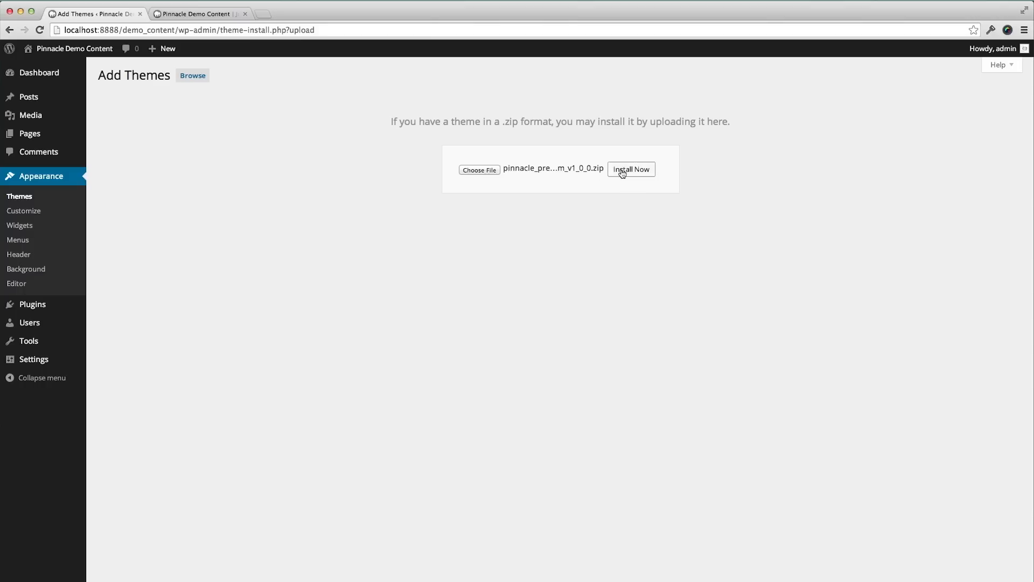
Step: Install the uploaded Pinnacle Premium theme and activate it
click(632, 169)
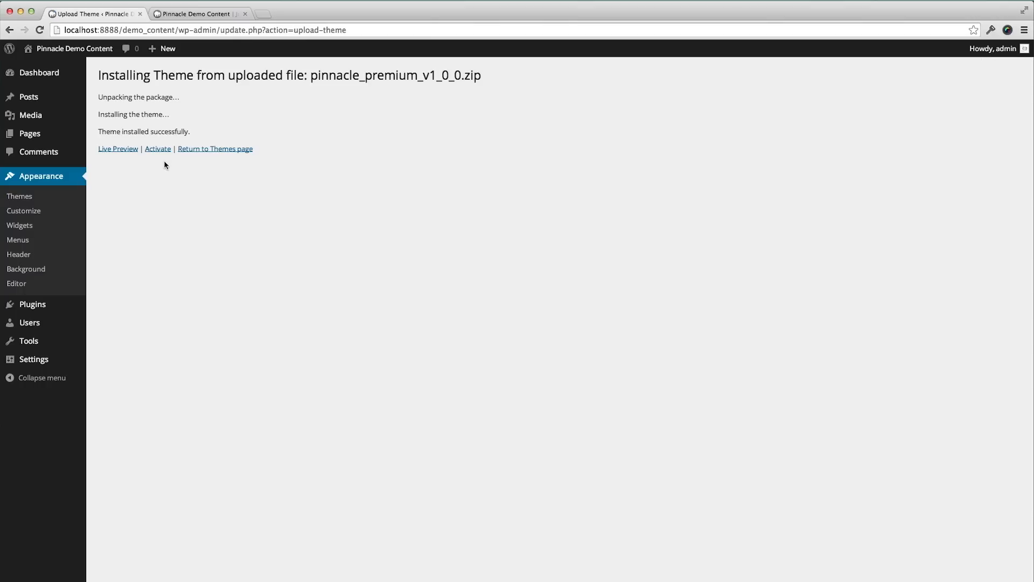
click(157, 149)
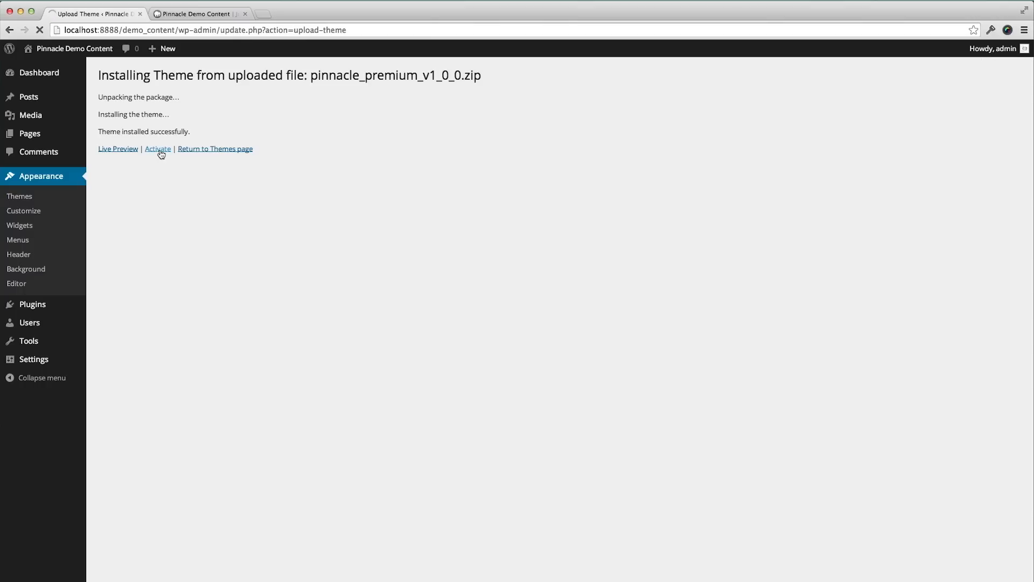
click(157, 148)
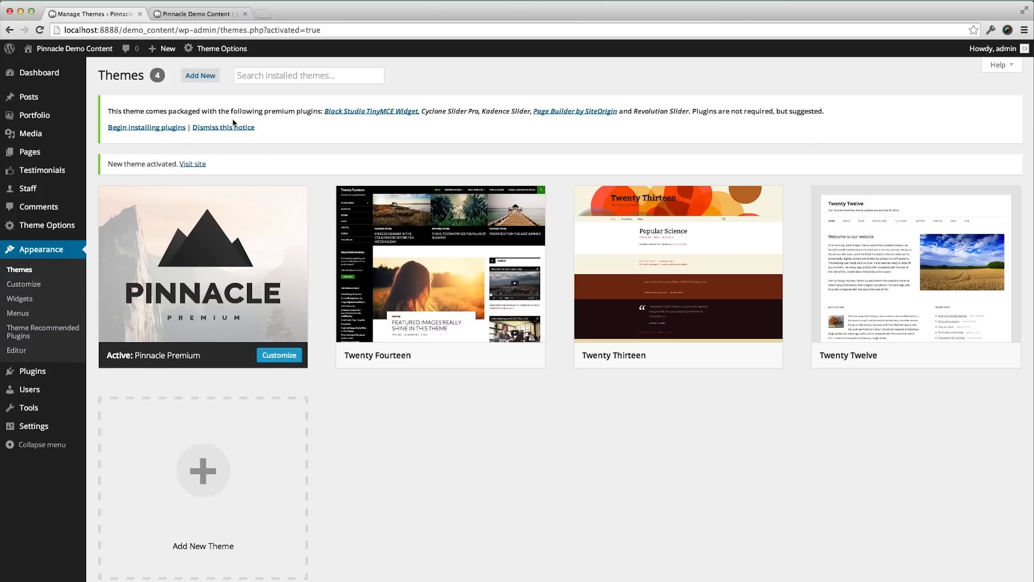
mouse_move(235, 92)
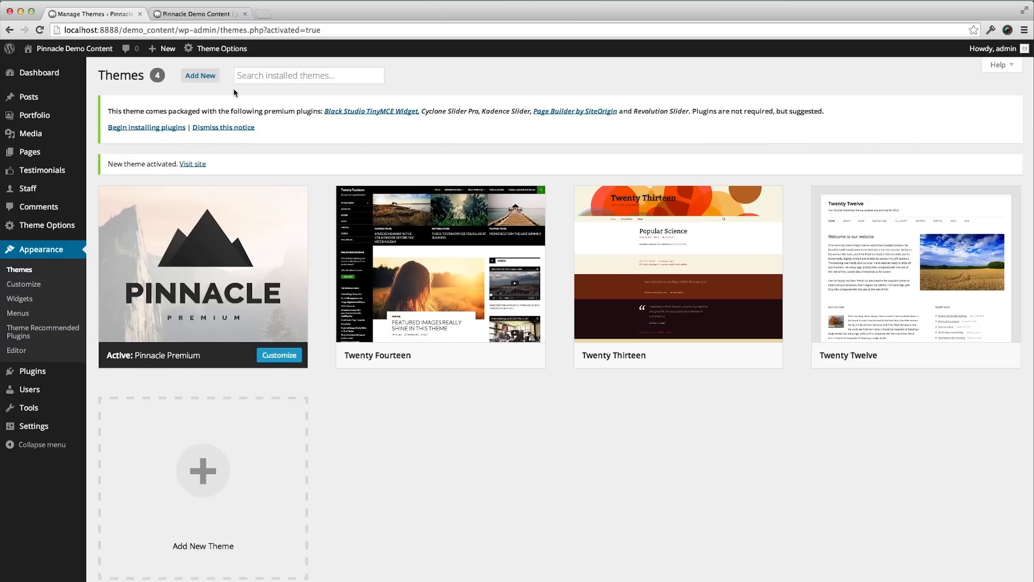
mouse_move(402, 129)
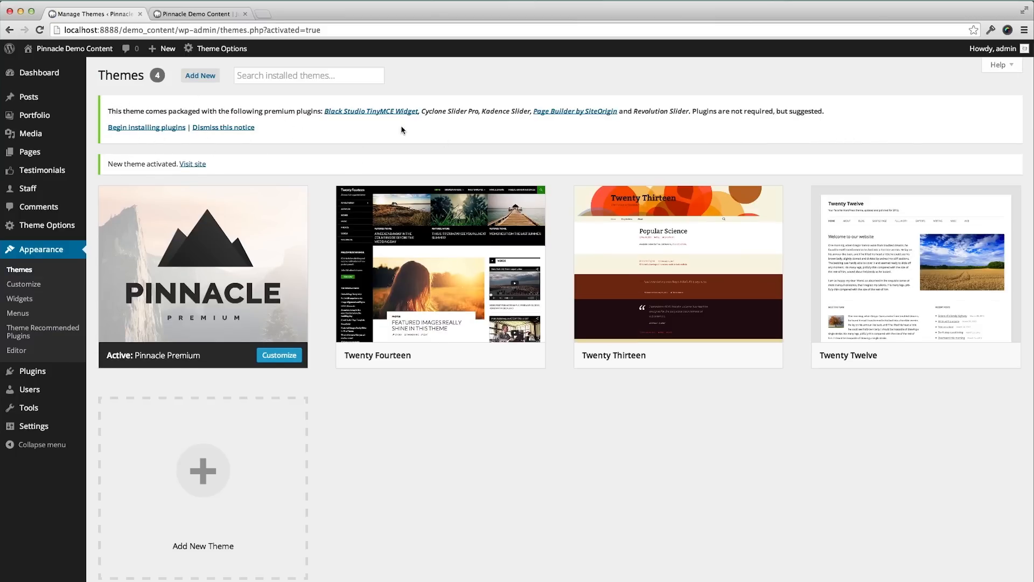
mouse_move(263, 121)
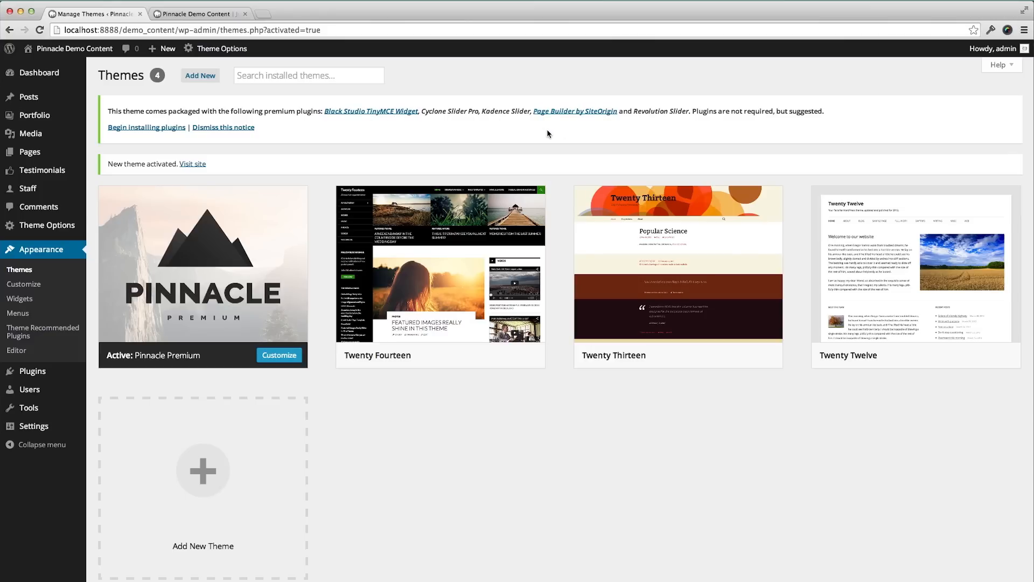
mouse_move(686, 138)
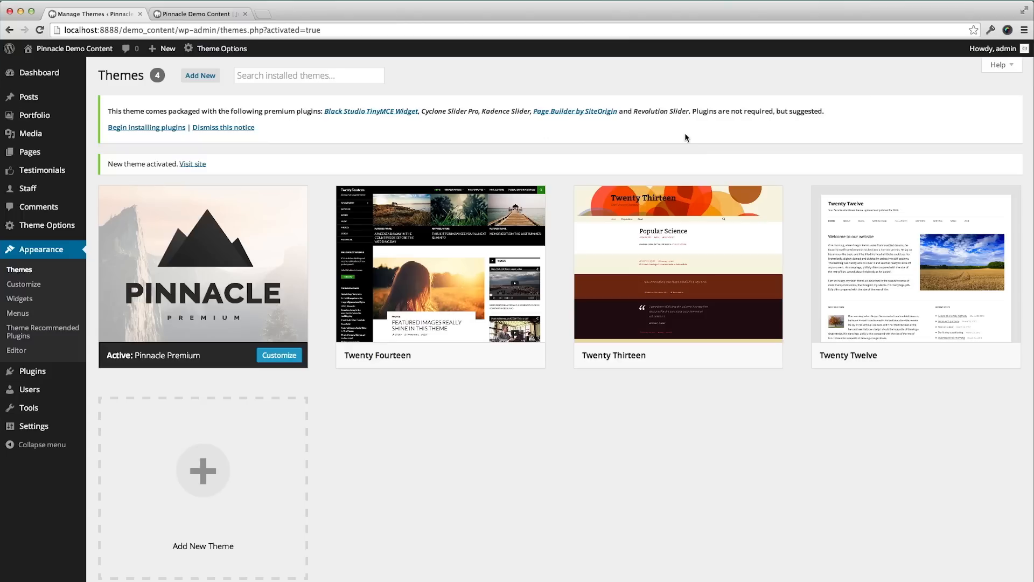
mouse_move(155, 131)
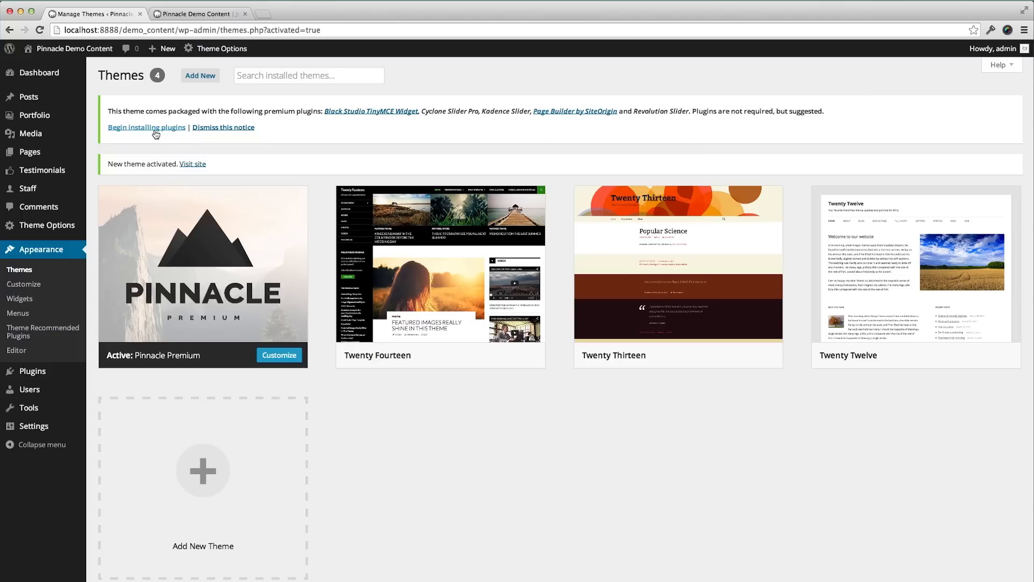
Step: Install all five theme-recommended plugins and return to the installer list
click(146, 127)
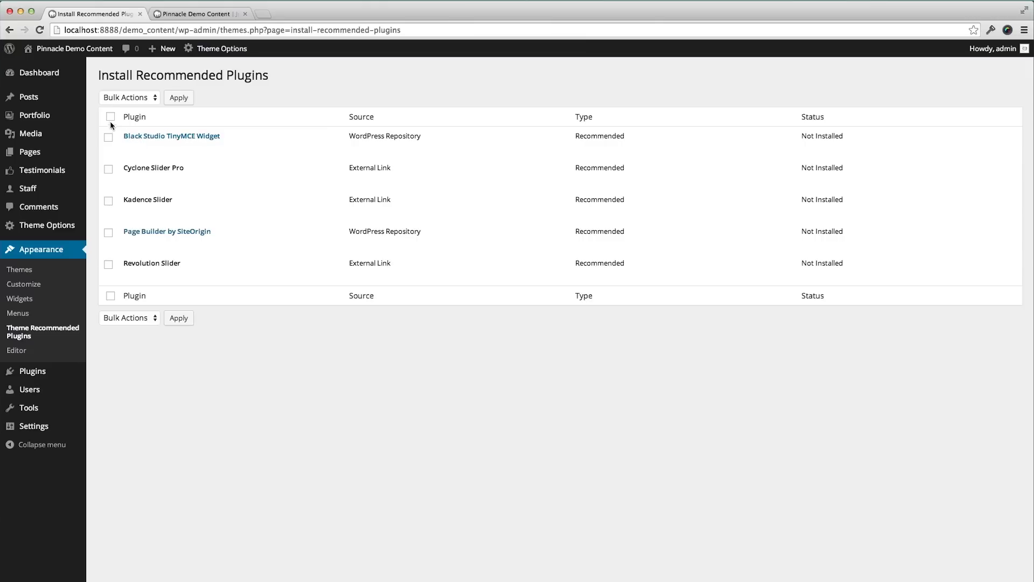
click(110, 116)
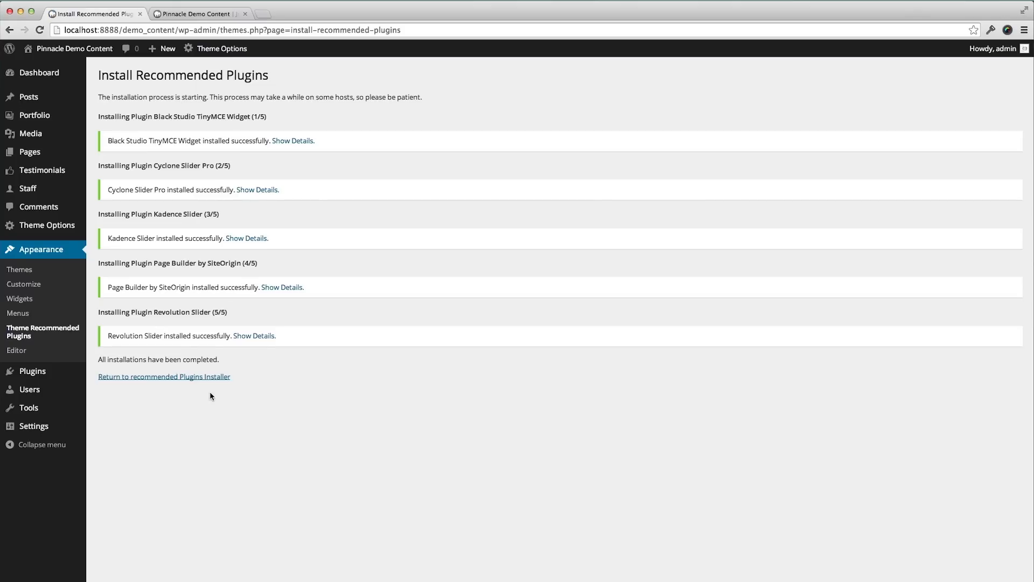
click(164, 377)
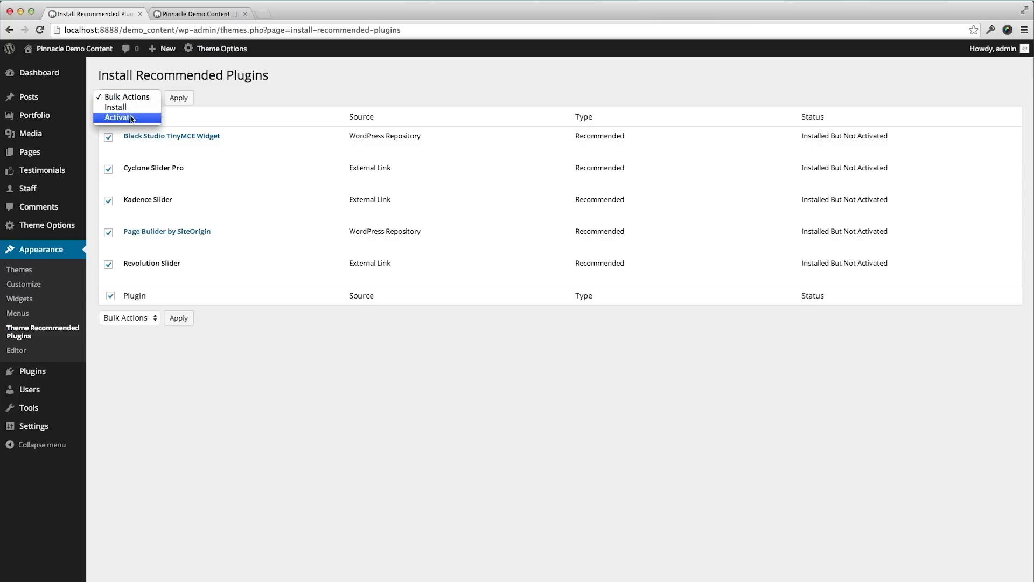
Step: Bulk-activate all the recommended plugins, including Revolution Slider and Kadence Slider
click(115, 117)
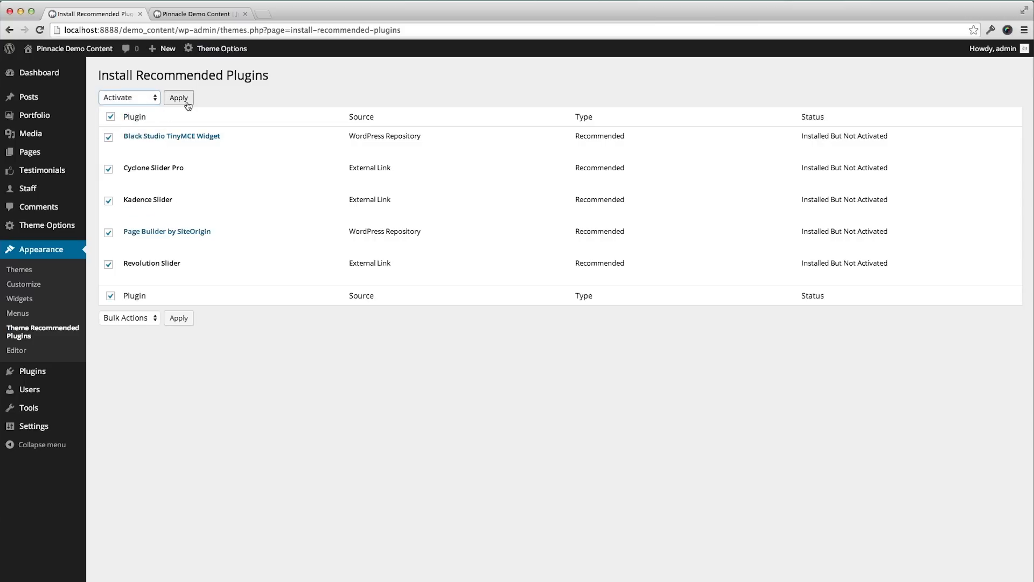
click(178, 97)
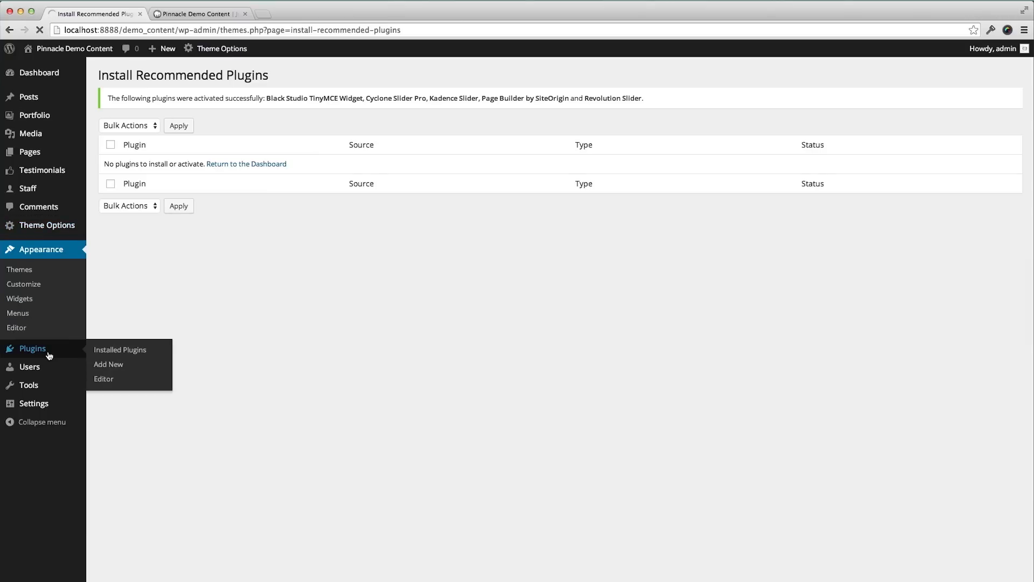
Step: Search the plugin directory for 'woocommerce' from Add New plugin
click(119, 349)
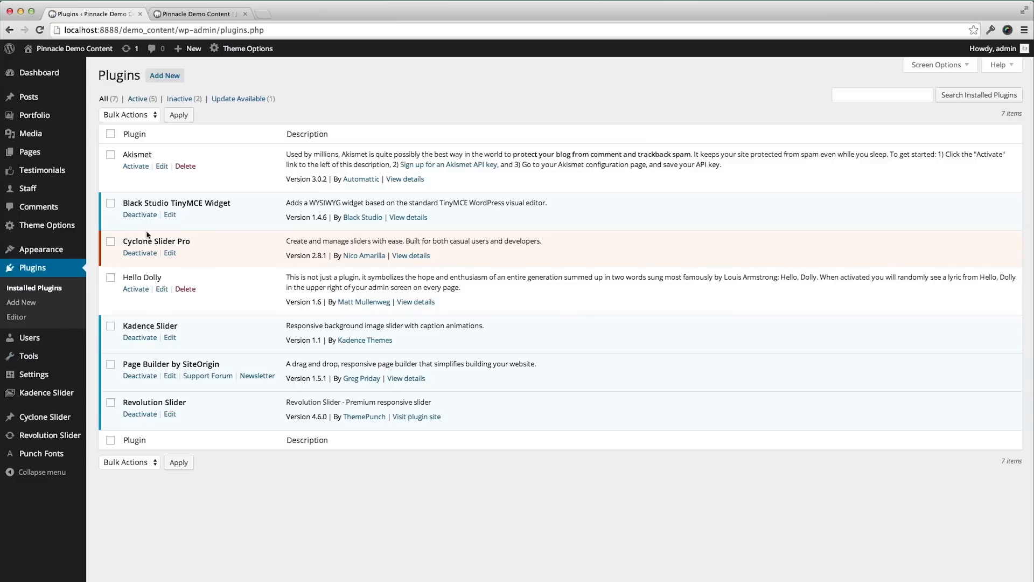
mouse_move(159, 186)
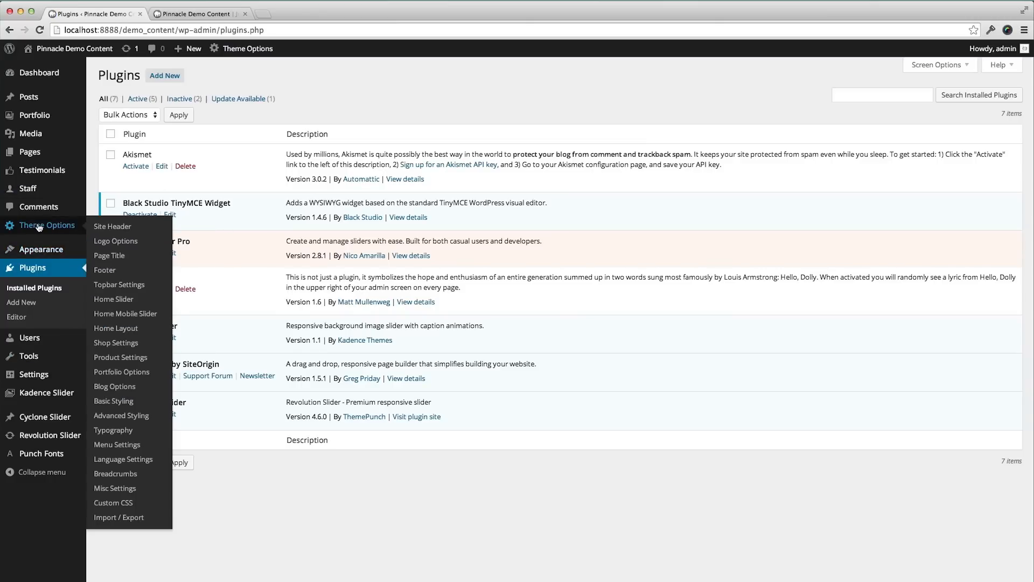
mouse_move(39, 249)
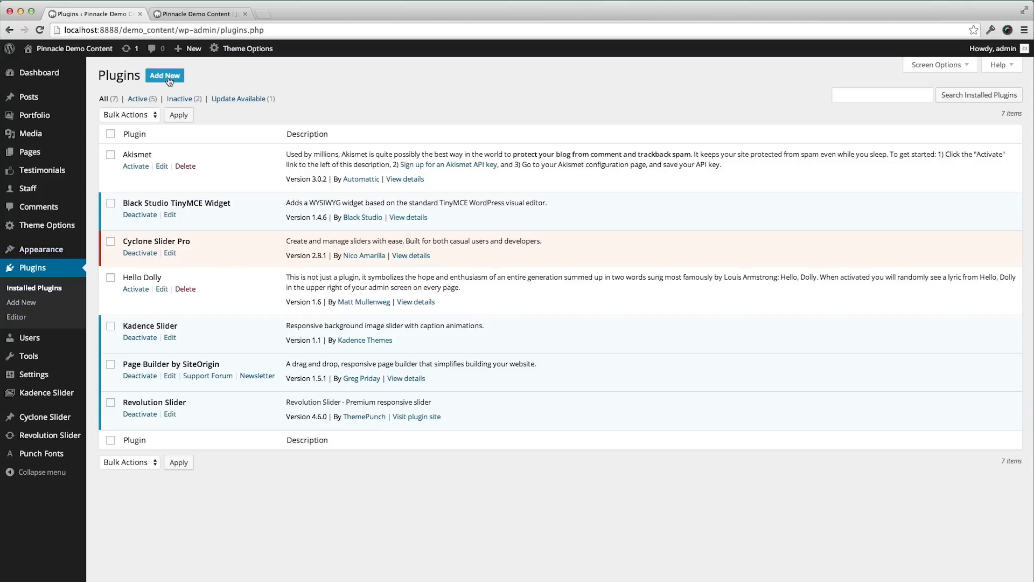
click(164, 75)
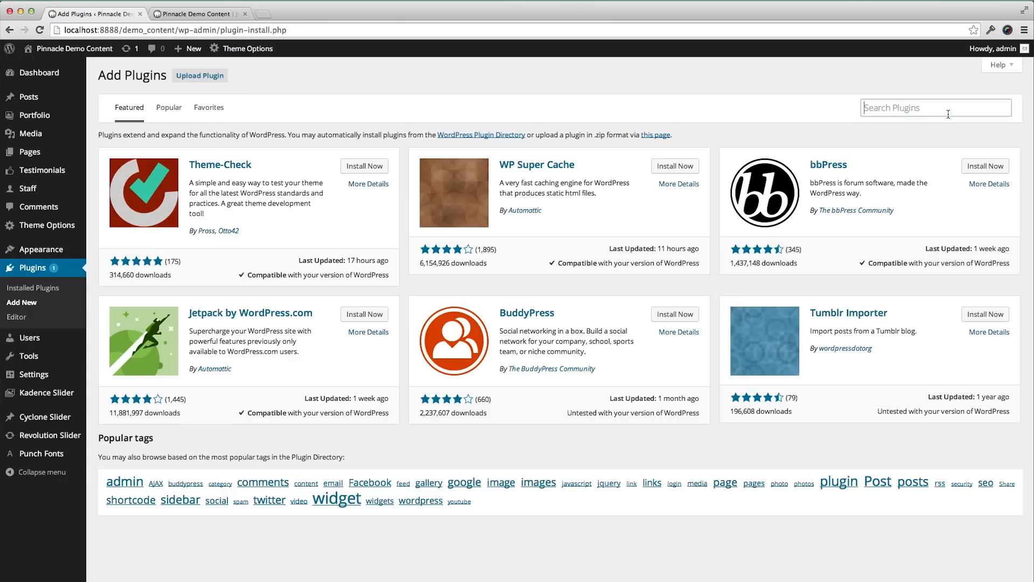
text(woocomeme)
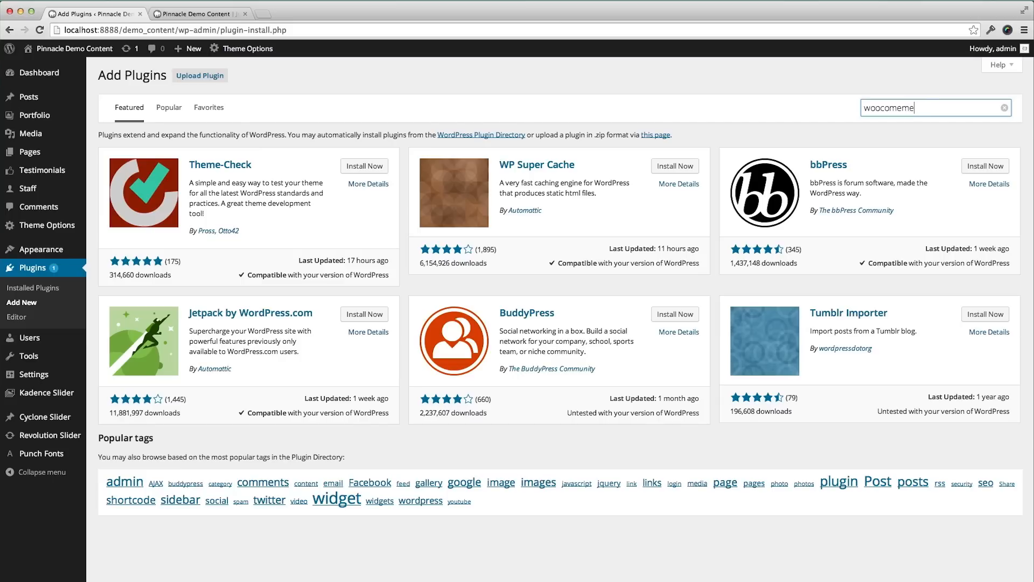
text(woocommerce)
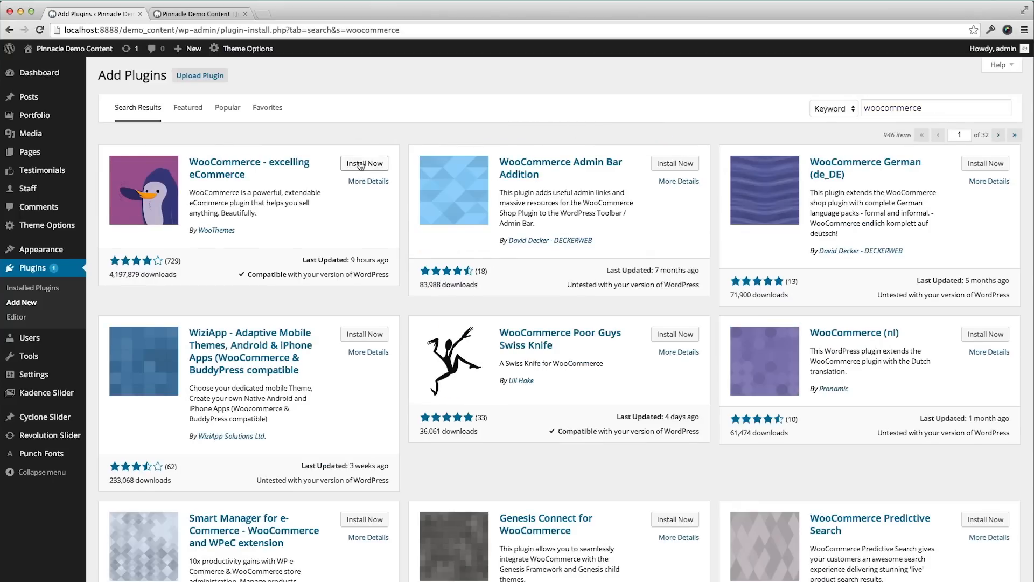
Step: Install and activate WooCommerce 2.1.12 and create its default shop pages
click(364, 163)
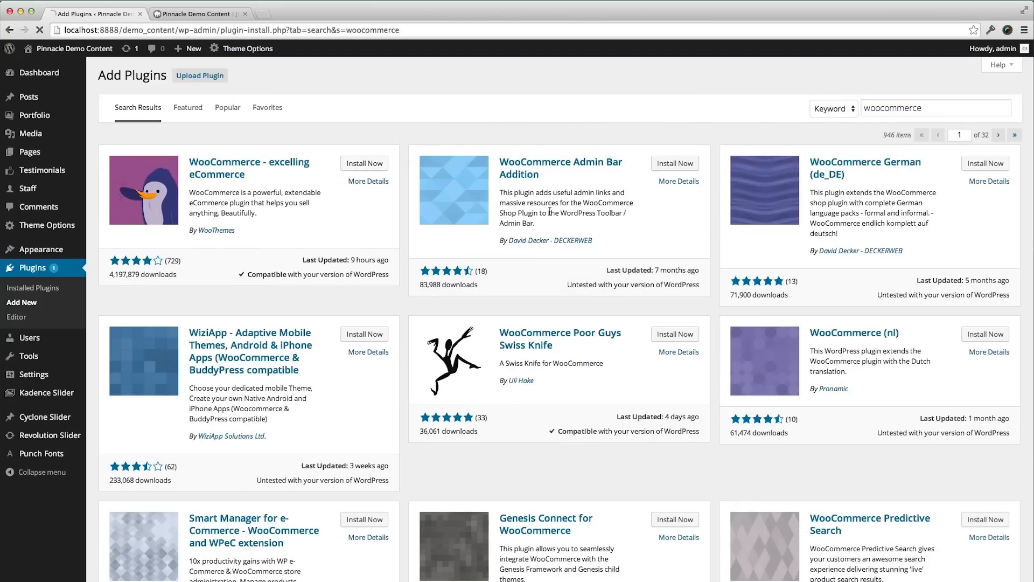
click(365, 163)
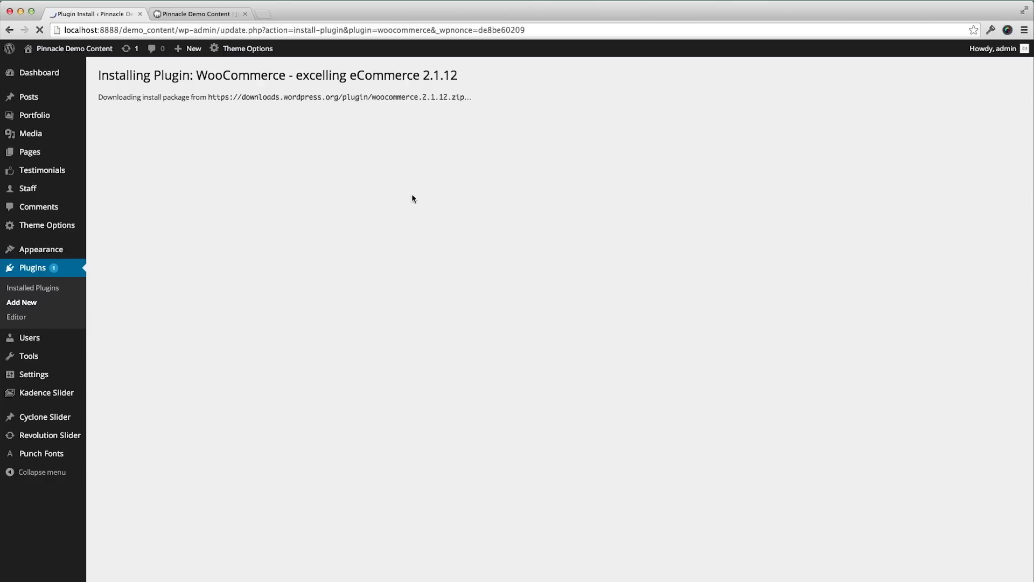
mouse_move(407, 198)
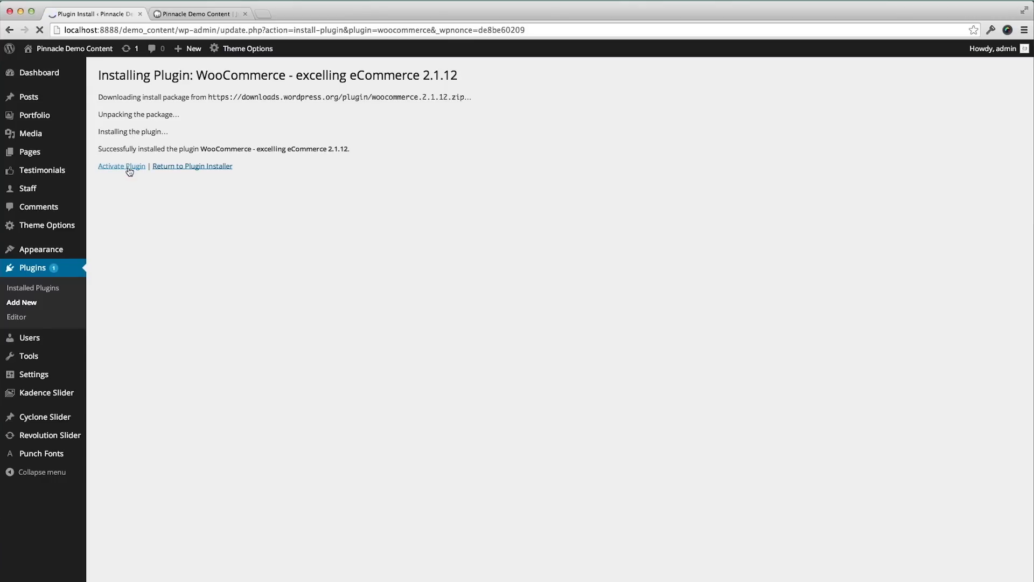
click(120, 166)
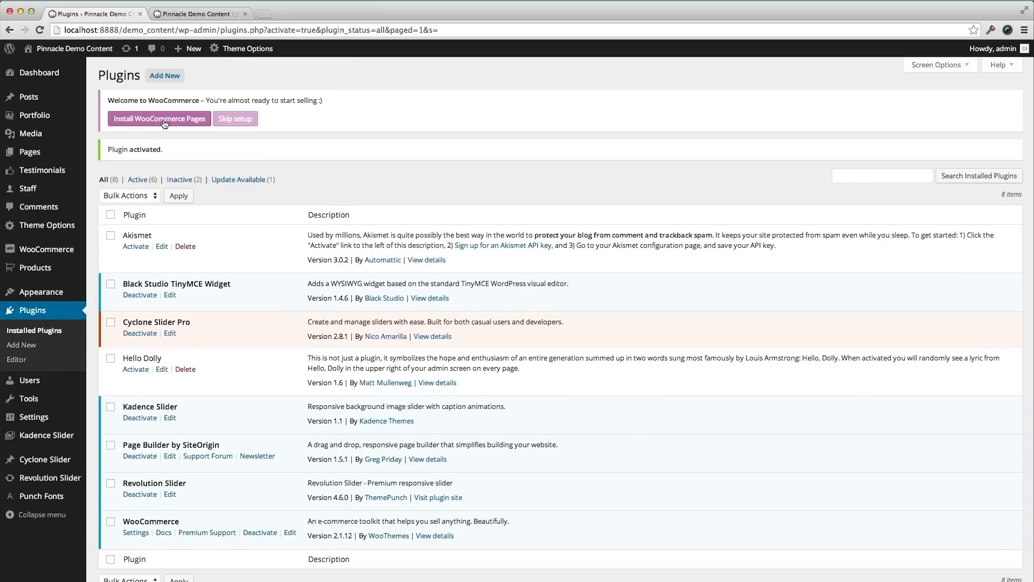
click(159, 118)
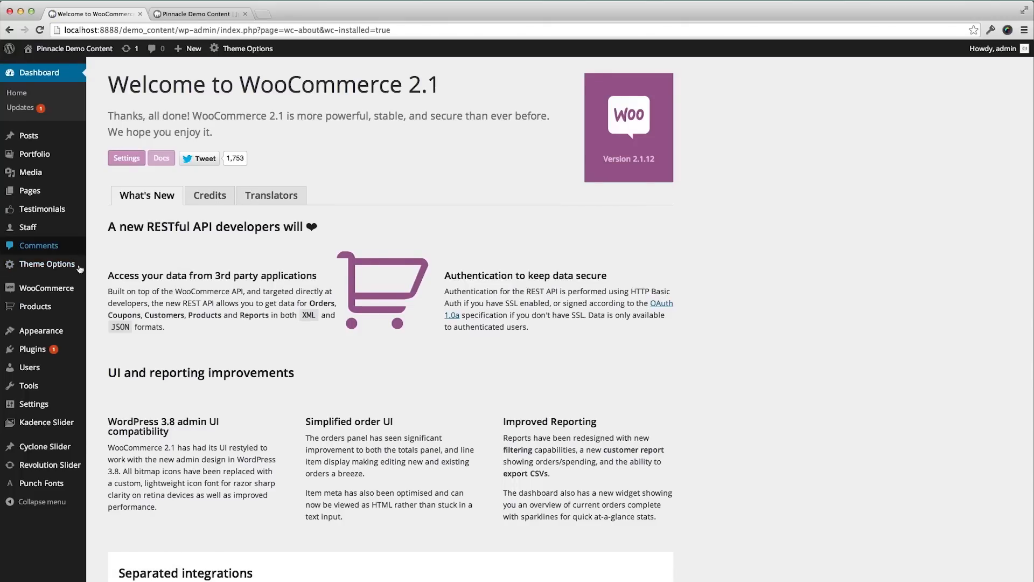
mouse_move(196, 115)
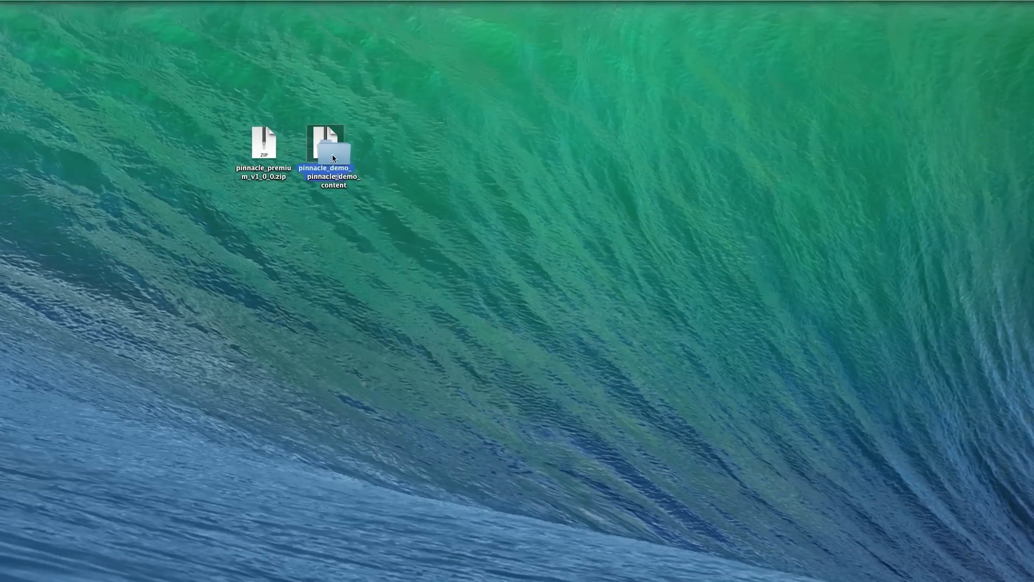
Step: Open the pinnacle_demo_content folder on the desktop in Finder
double_click(331, 145)
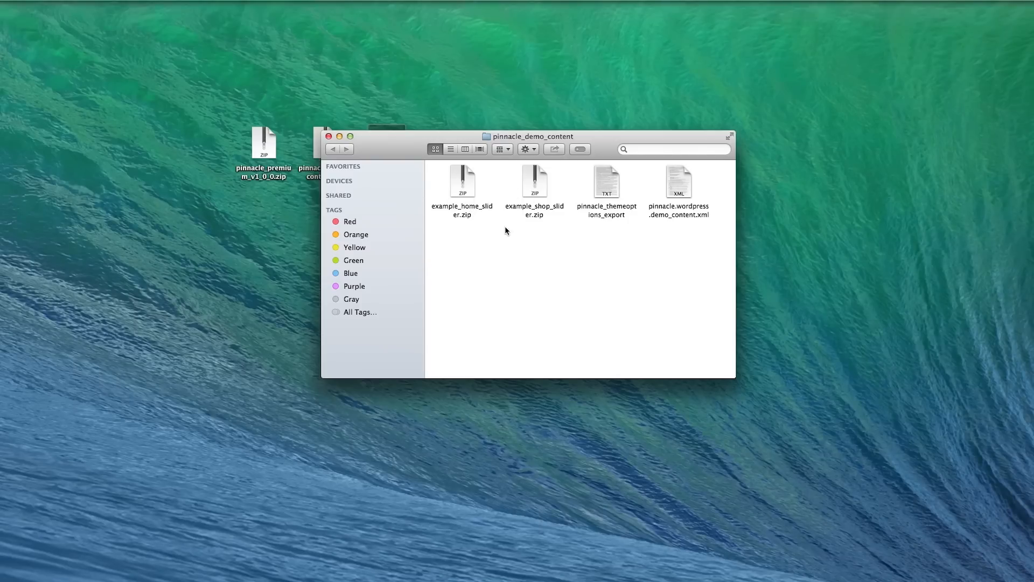
mouse_move(619, 192)
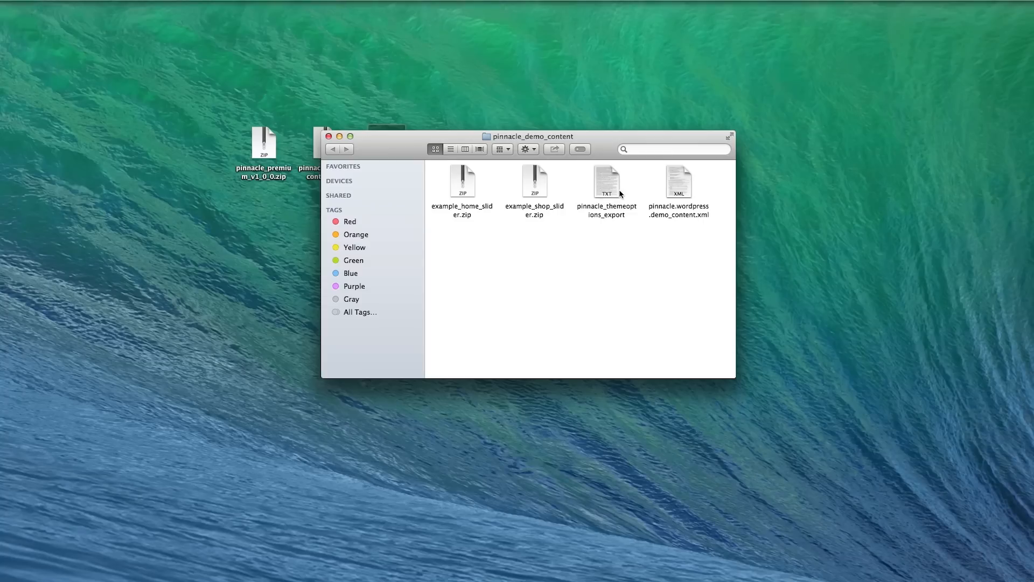
mouse_move(679, 193)
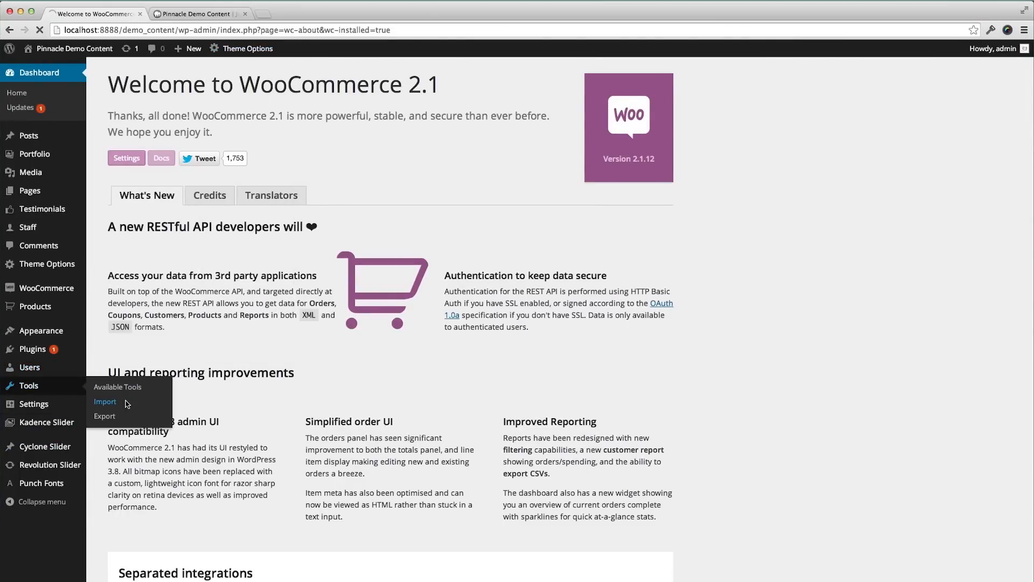
Step: Install the WordPress Importer from Tools > Import and run it
click(104, 401)
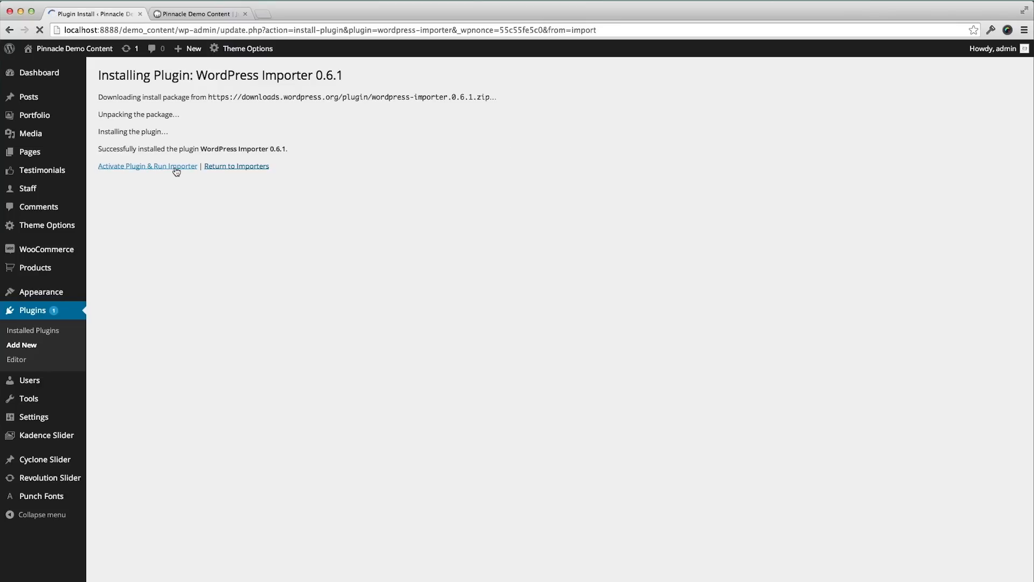
click(146, 166)
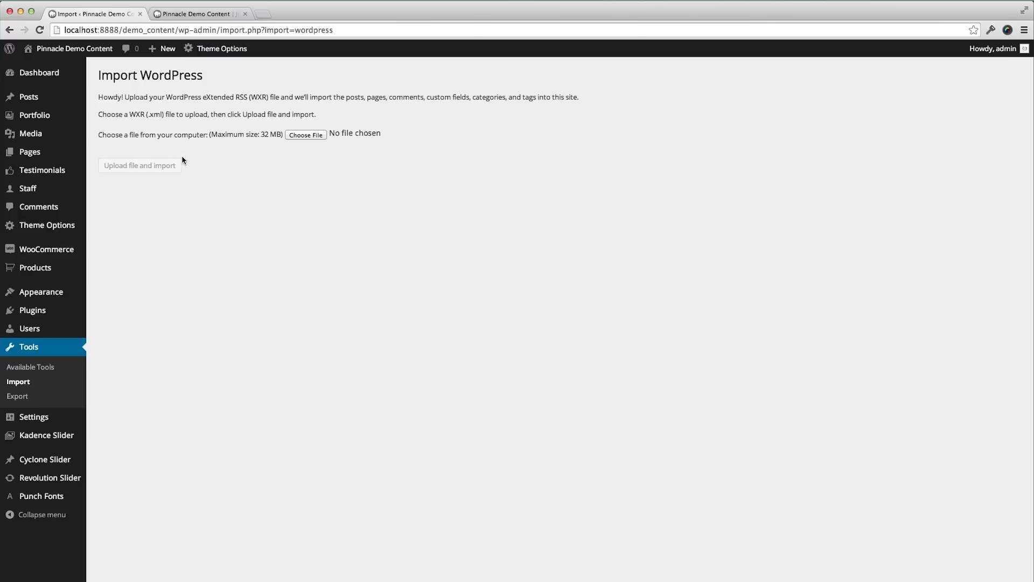
Step: Upload pinnacle.wordpress.demo_content.xml to the importer
click(306, 135)
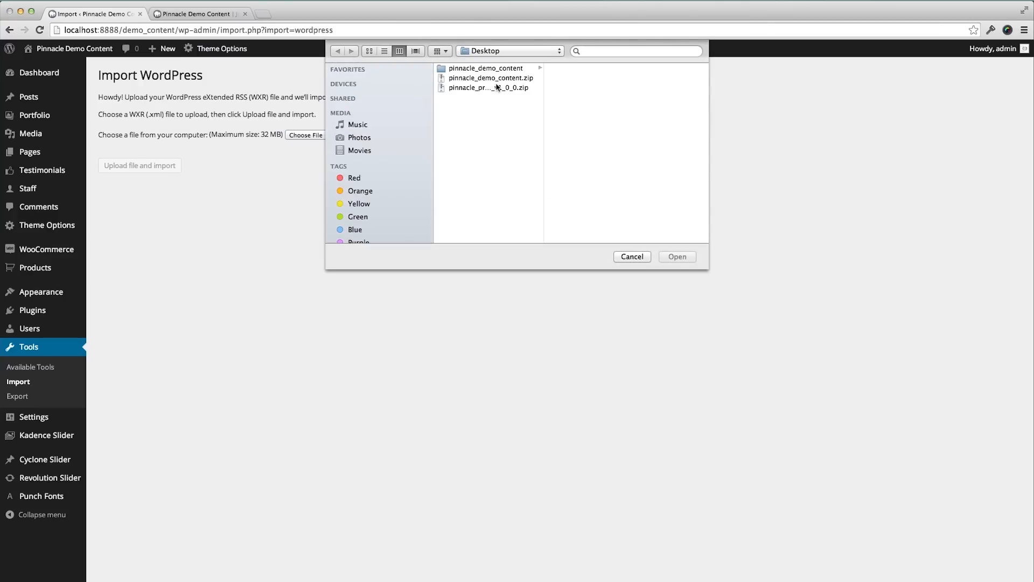
click(487, 68)
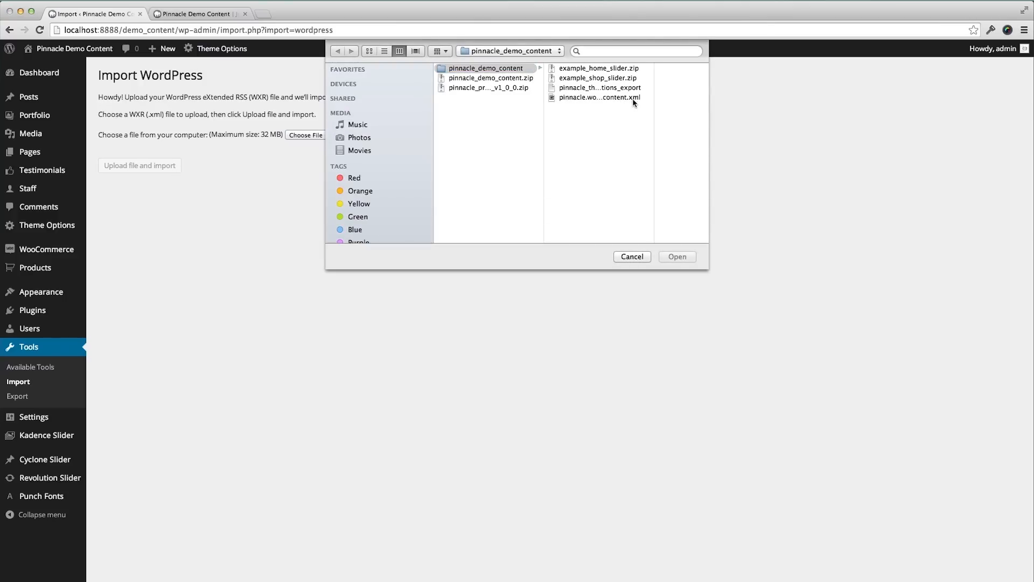
click(599, 97)
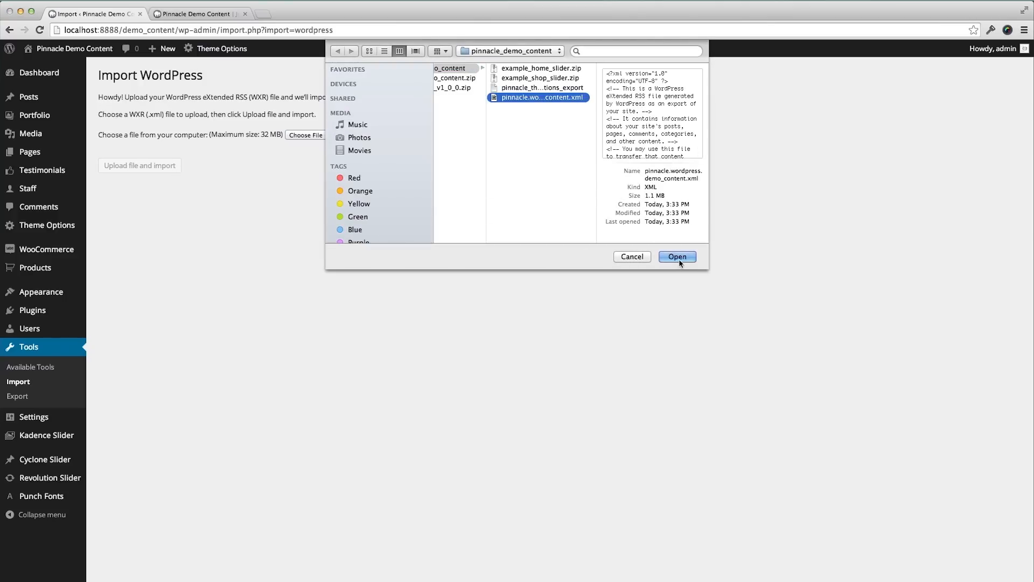
click(677, 256)
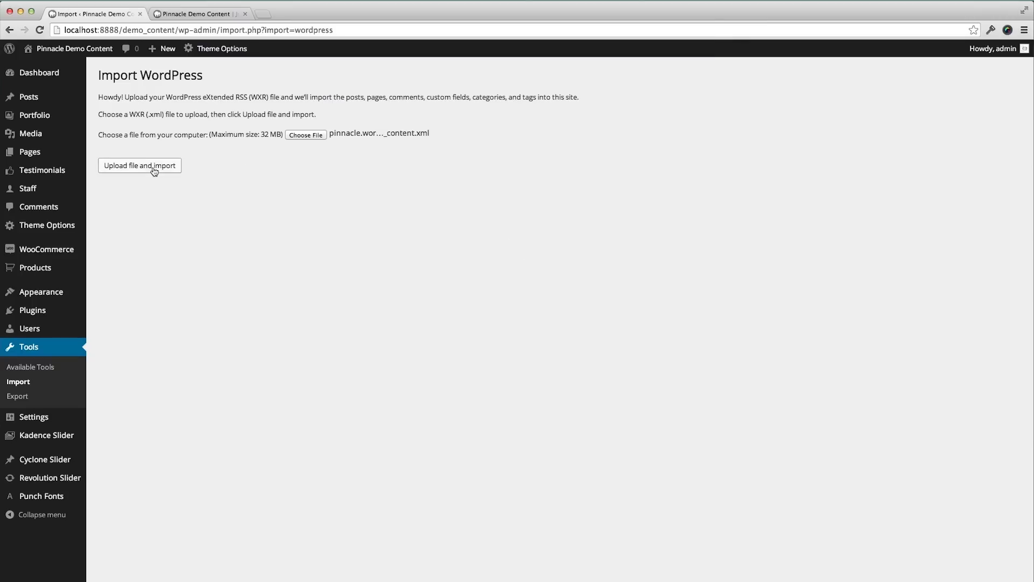
click(140, 166)
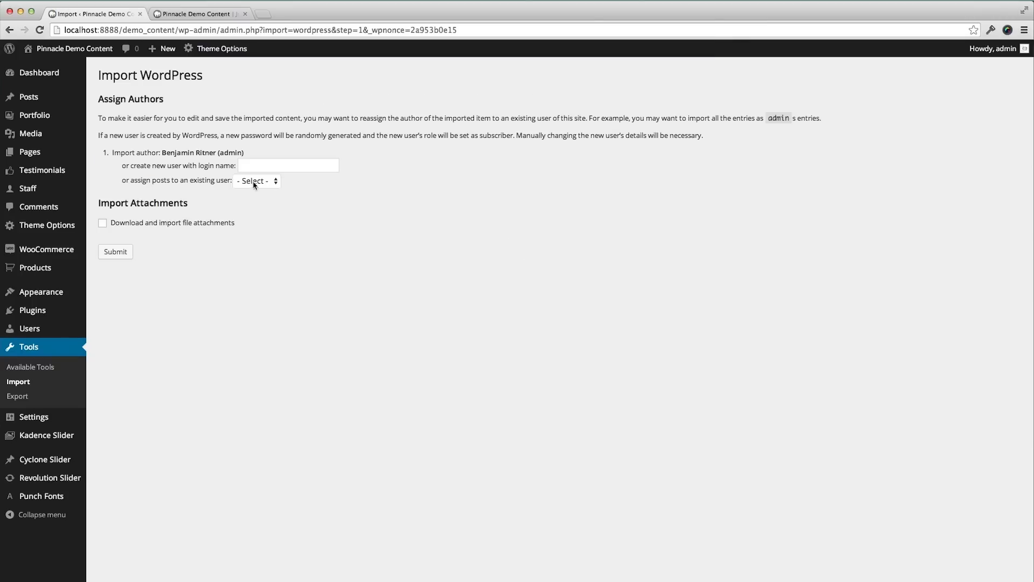
Step: Assign imported posts to admin, include attachment downloads, and run the import
click(256, 181)
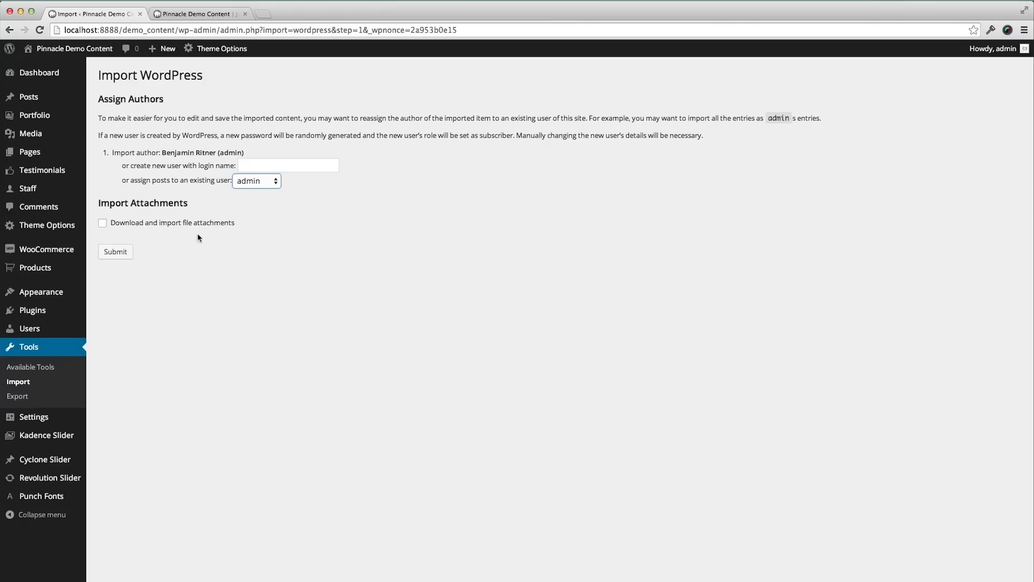
click(103, 222)
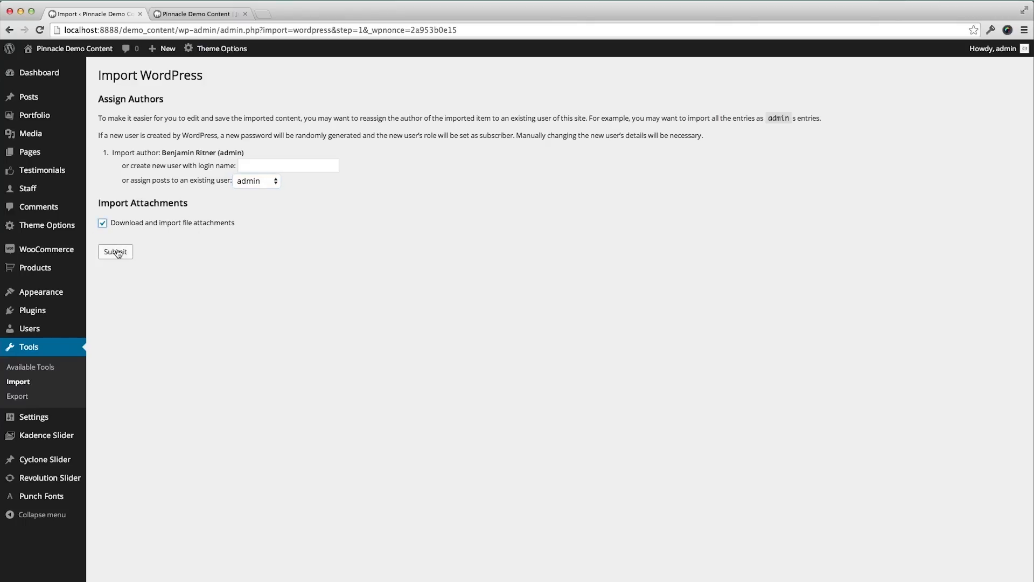
click(114, 252)
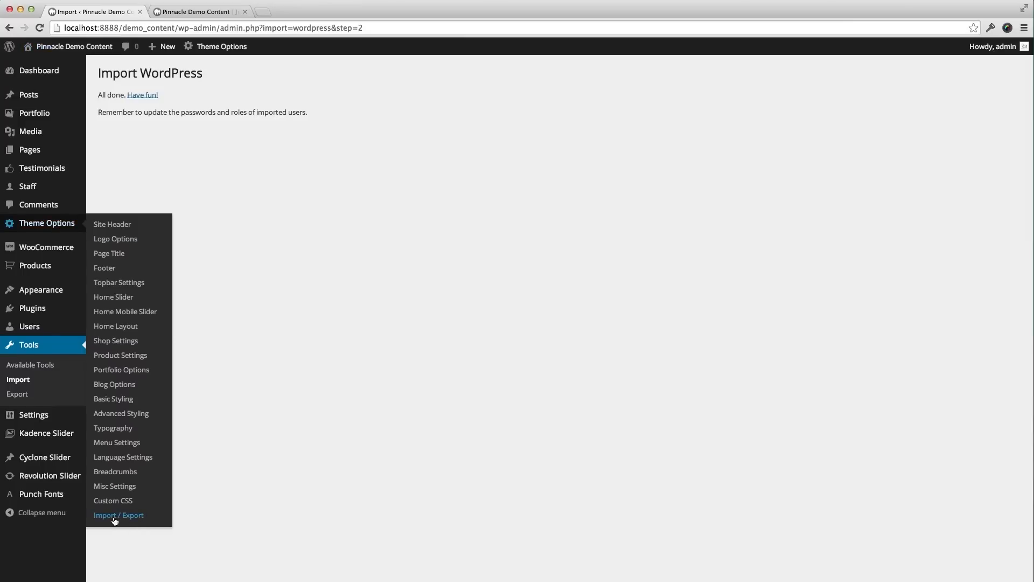
Step: Open the Import / Export section of the Pinnacle Premium theme options
click(118, 515)
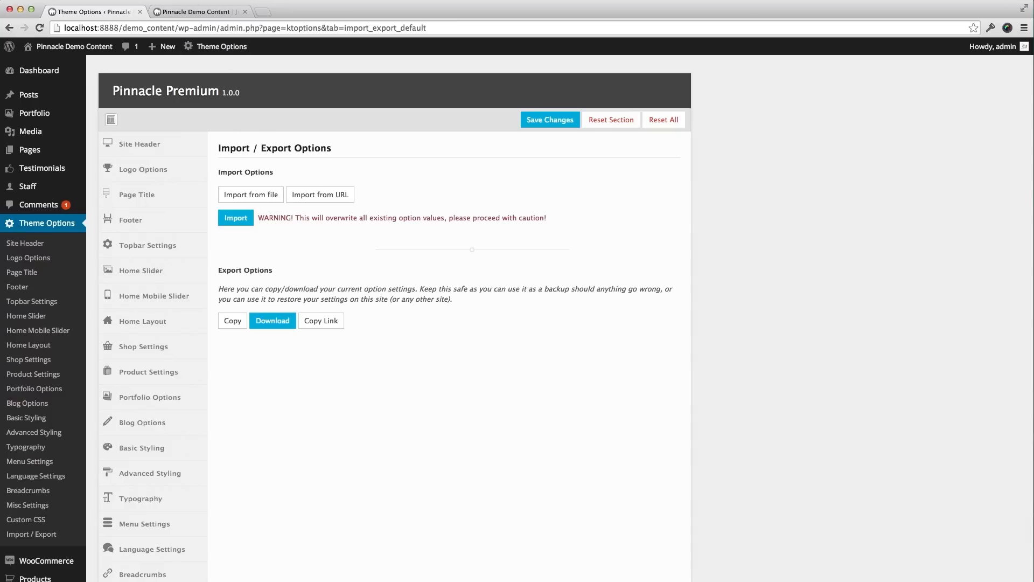
mouse_move(21, 10)
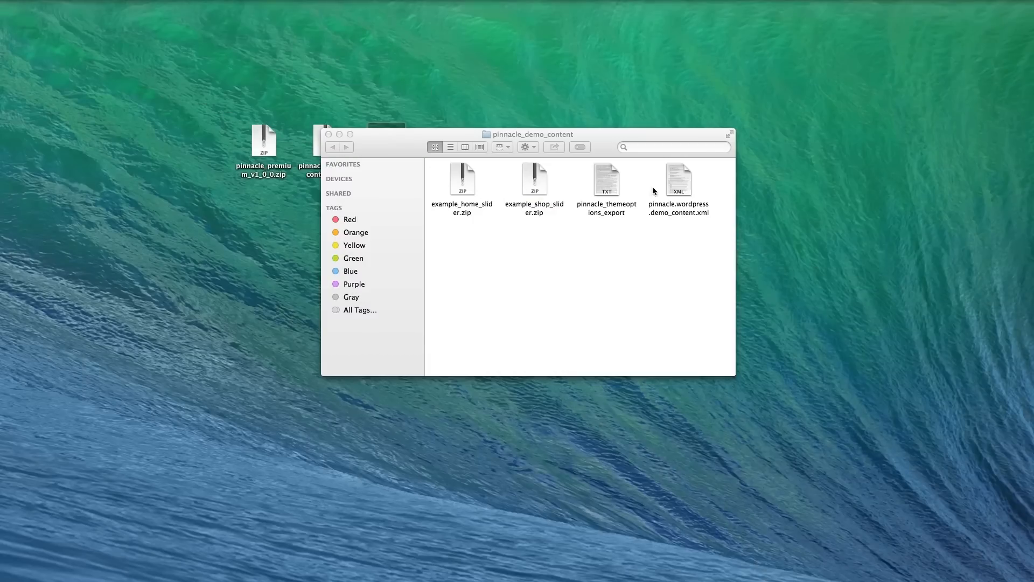
Step: Open pinnacle_themeoptions_export in TextEdit and select all its settings text for copying
click(608, 179)
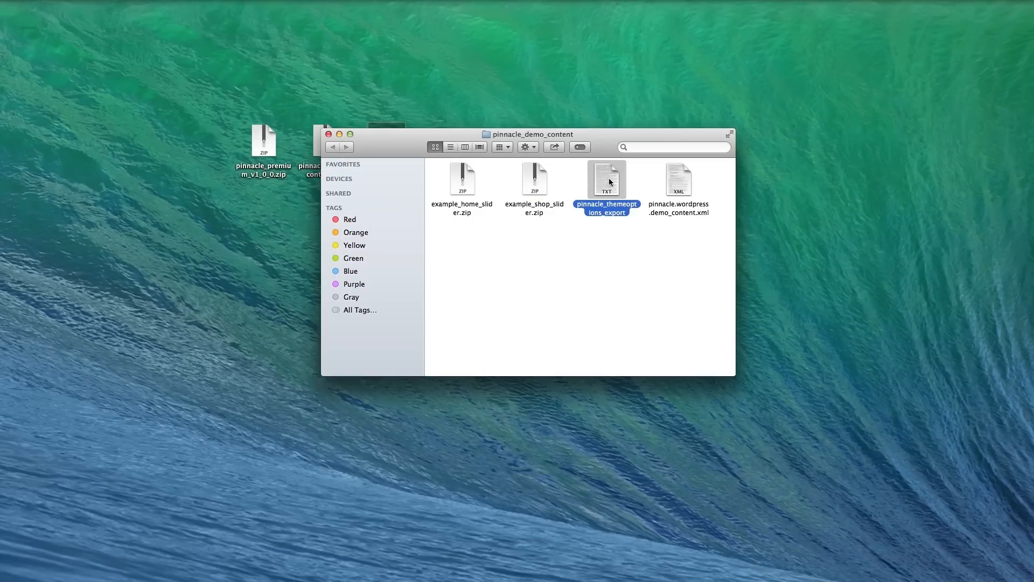
double_click(607, 179)
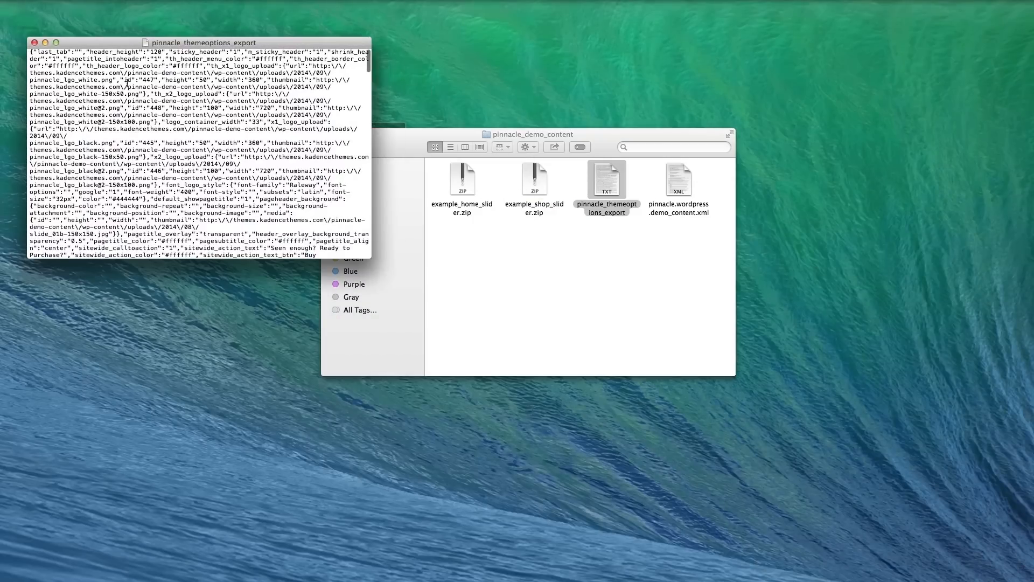
key(cmd+a)
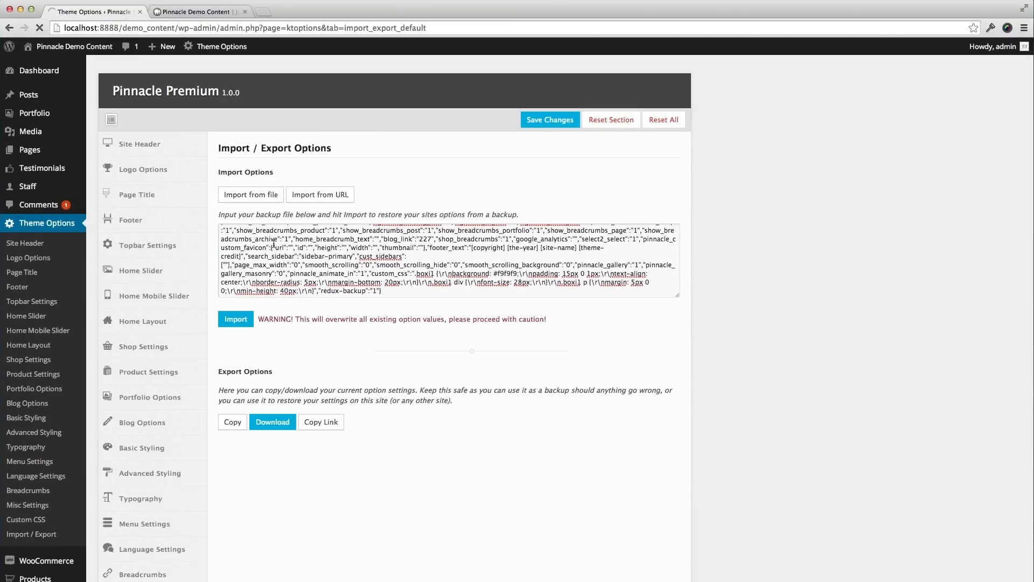
Step: Import the pasted Pinnacle theme options and review the Site Header settings
click(234, 319)
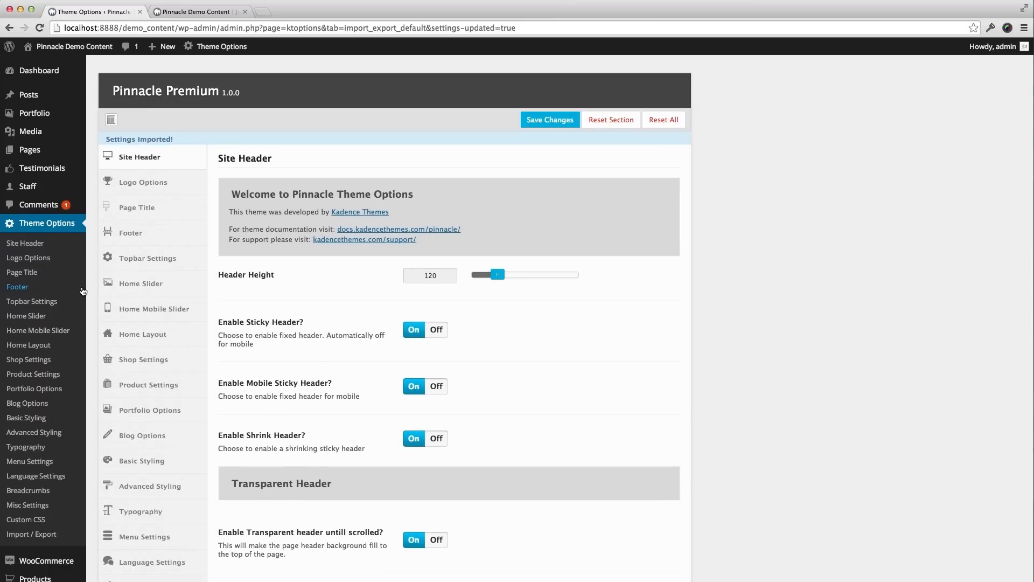
scroll(down, 3)
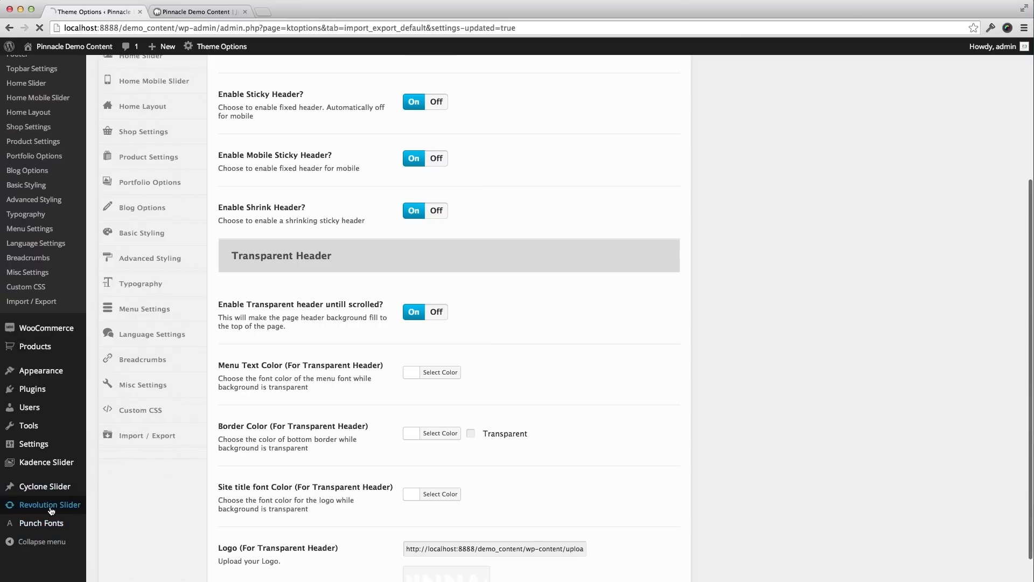
Step: Import example_home_slider.zip into Revolution Slider as the Home Example slider
click(50, 504)
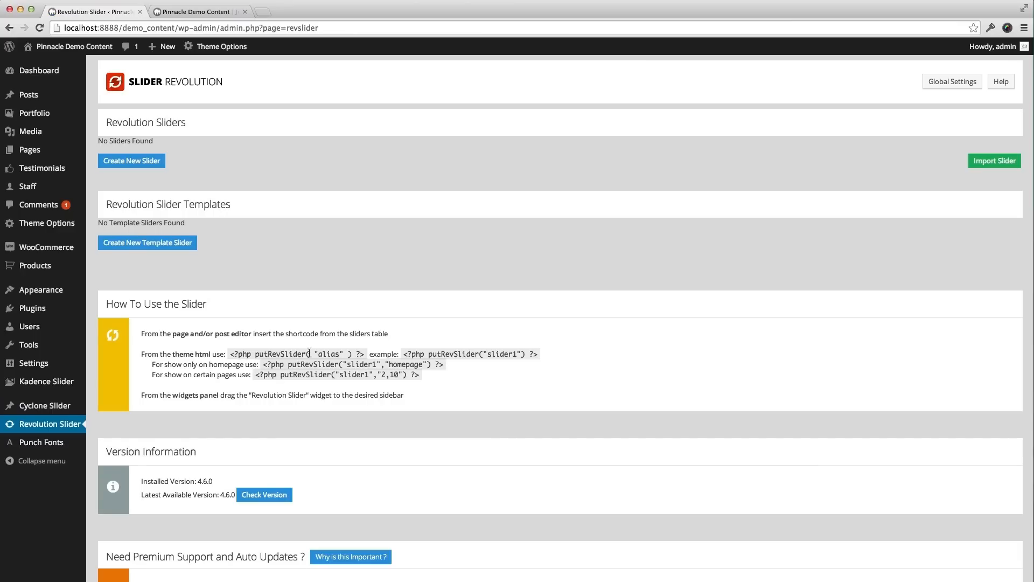
click(994, 160)
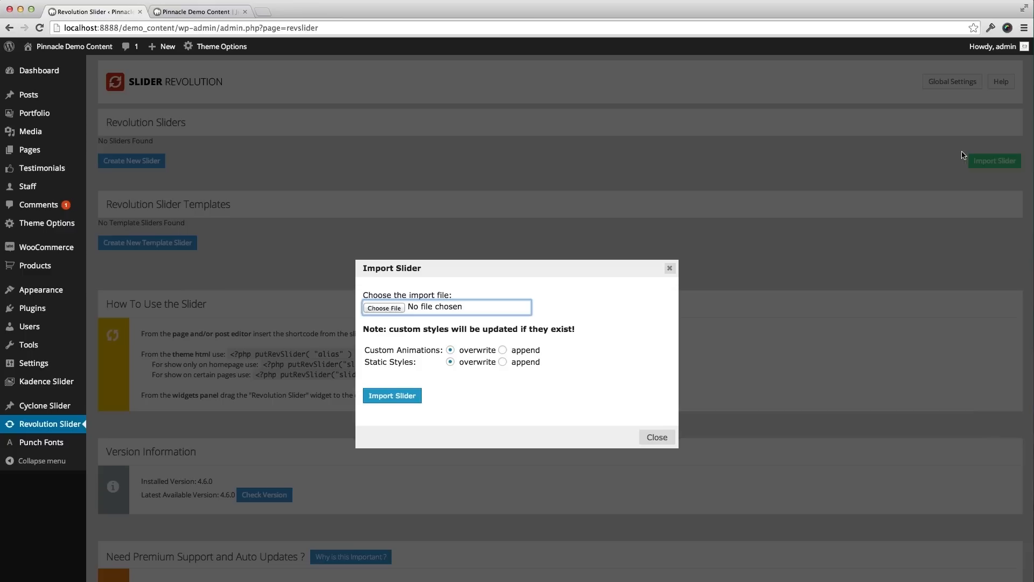
click(384, 308)
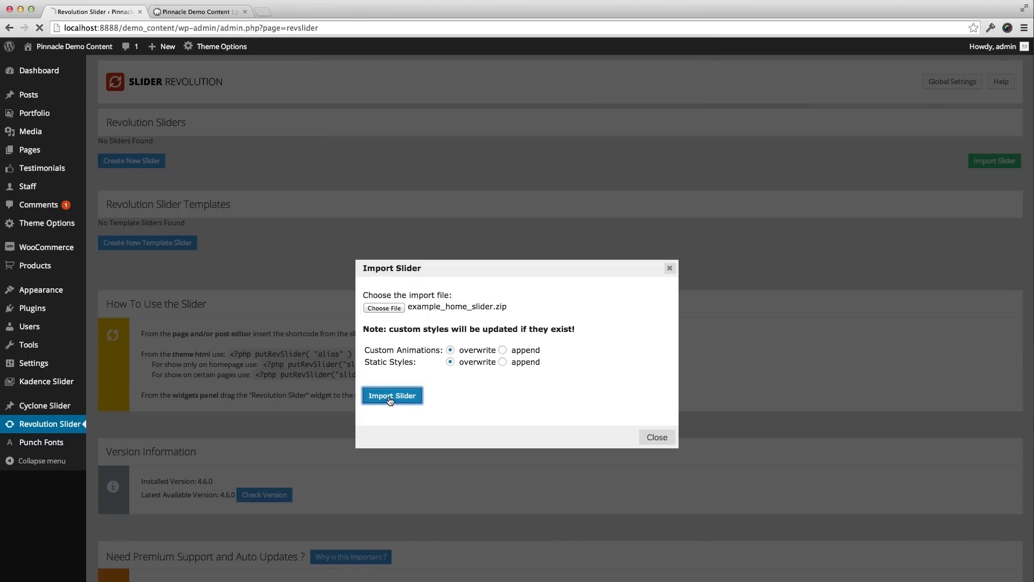
click(392, 394)
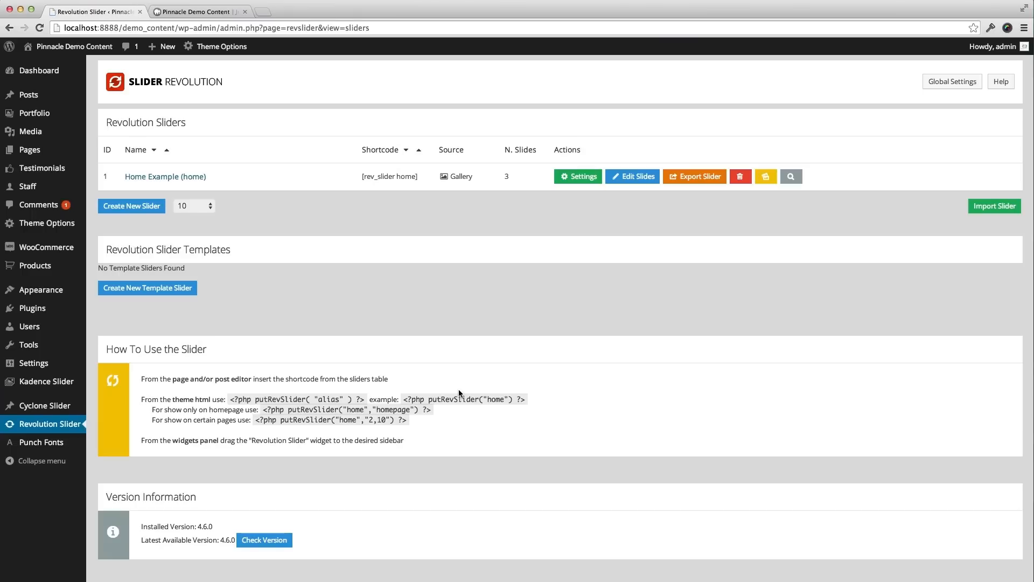
Step: Import example_shop_slider.zip as the Shop Example slider
click(994, 206)
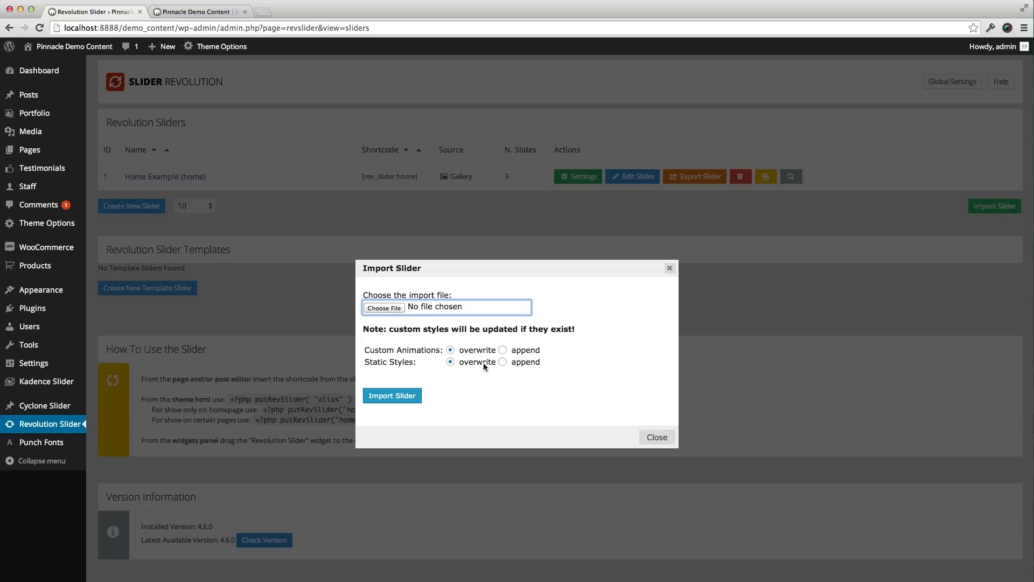
click(384, 308)
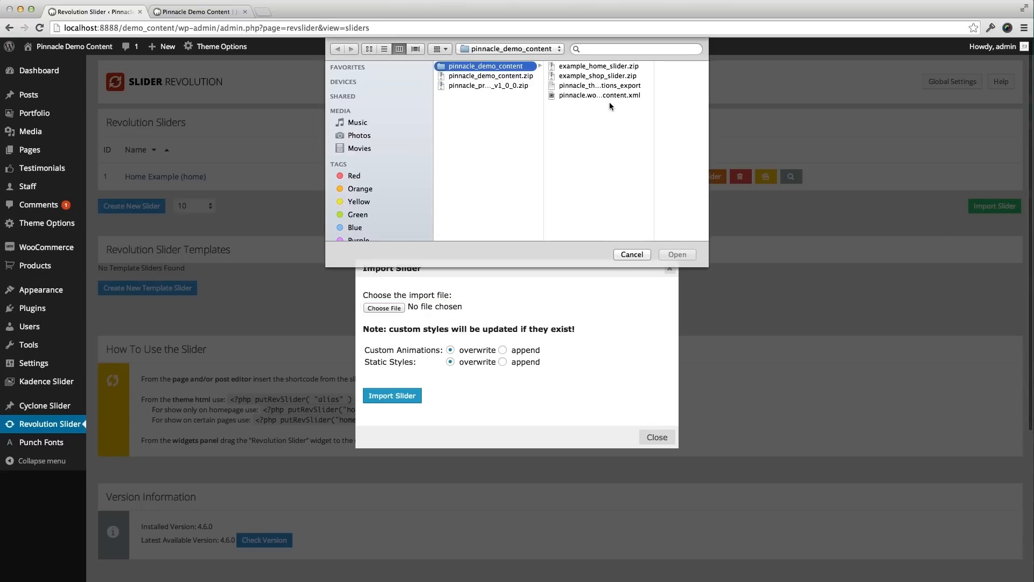
click(598, 75)
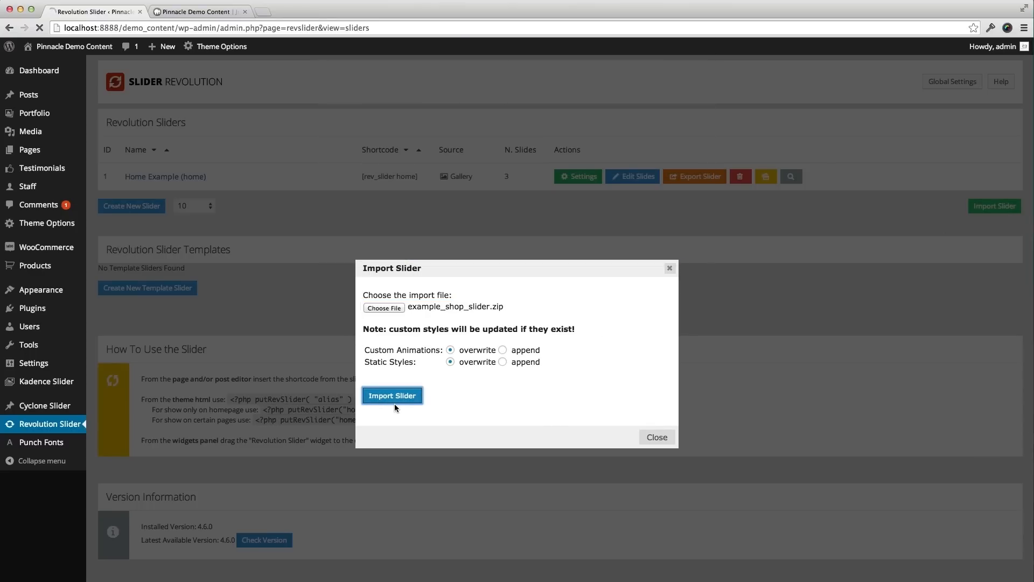
click(392, 395)
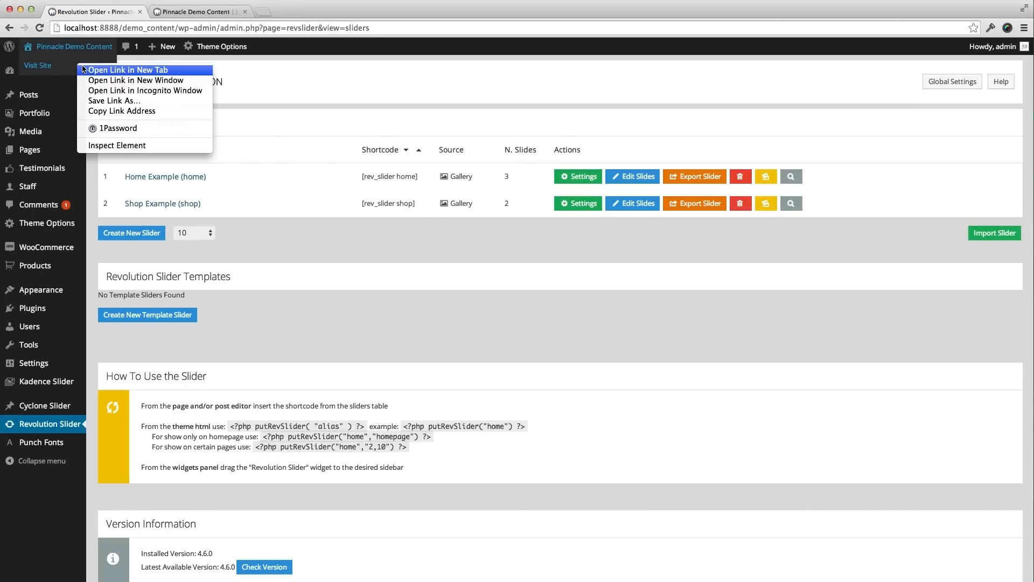
Step: Check the site front end in a new tab, then return to the Revolution Slider admin
click(127, 69)
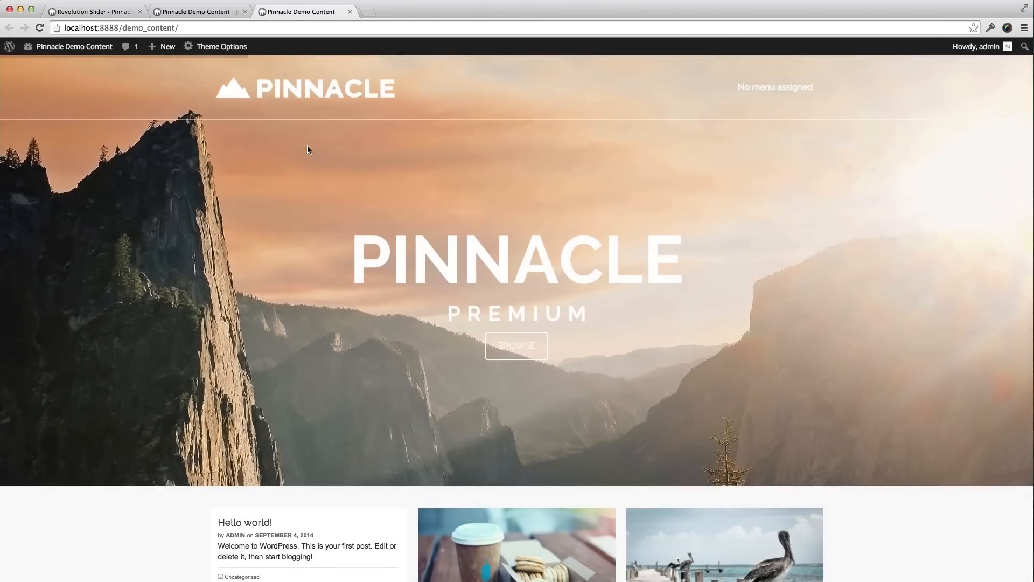
scroll(down, 3)
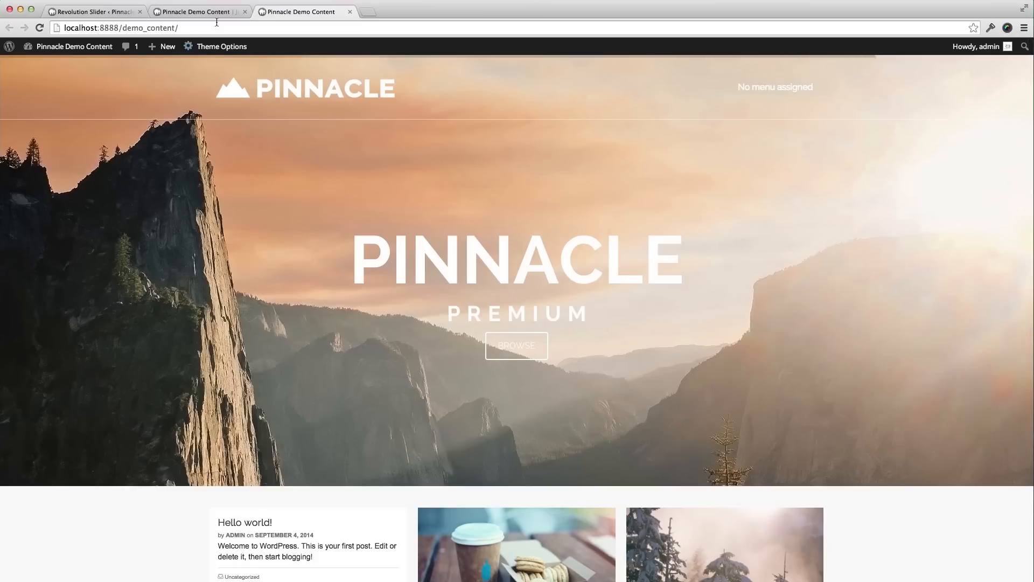
click(97, 12)
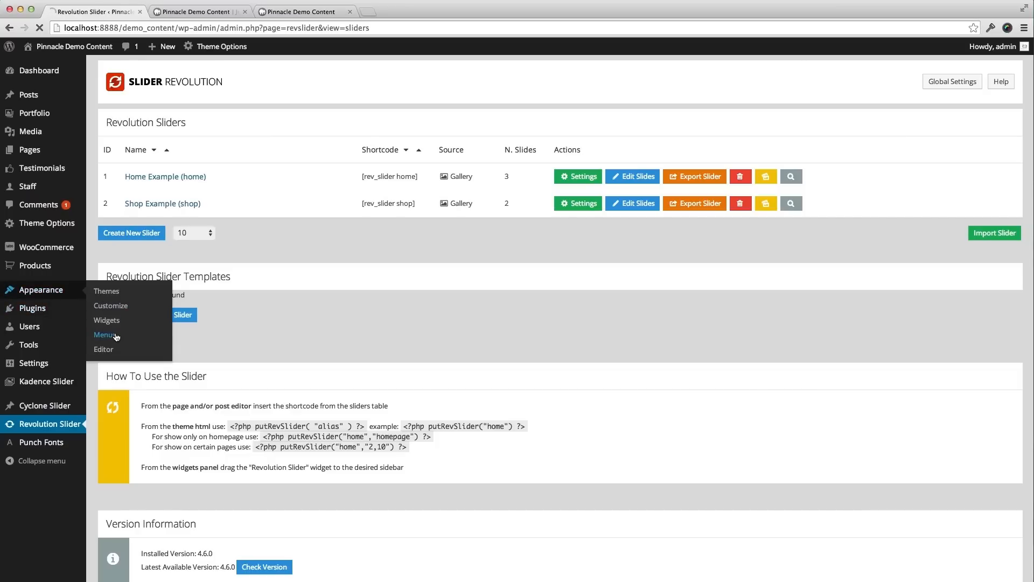
Step: Assign the Footer menu to the Footer Navigation location and save it
click(105, 334)
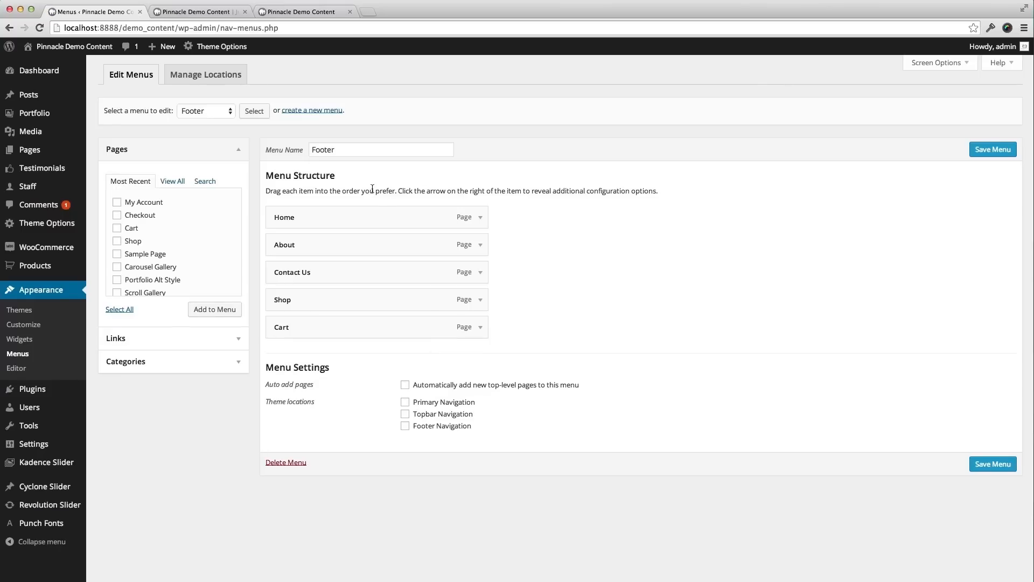
click(405, 426)
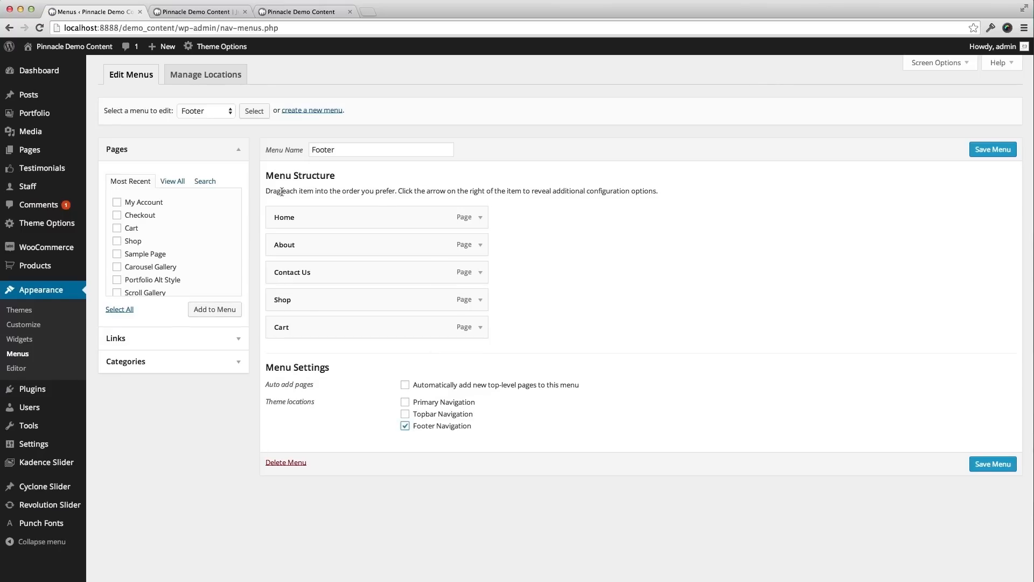
click(993, 149)
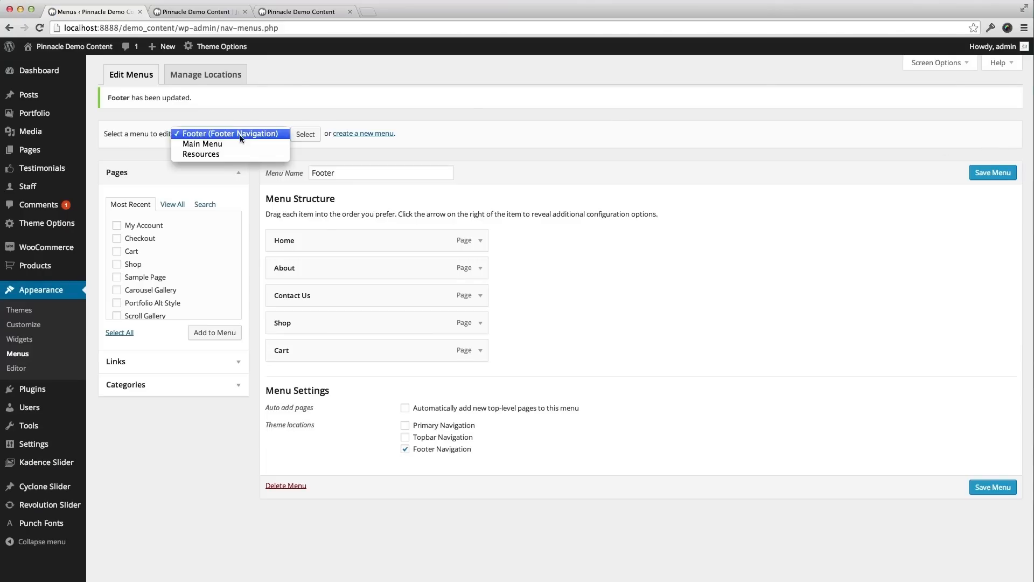
Step: Assign Main Menu to Primary Navigation, save, and preview the site header links
click(305, 133)
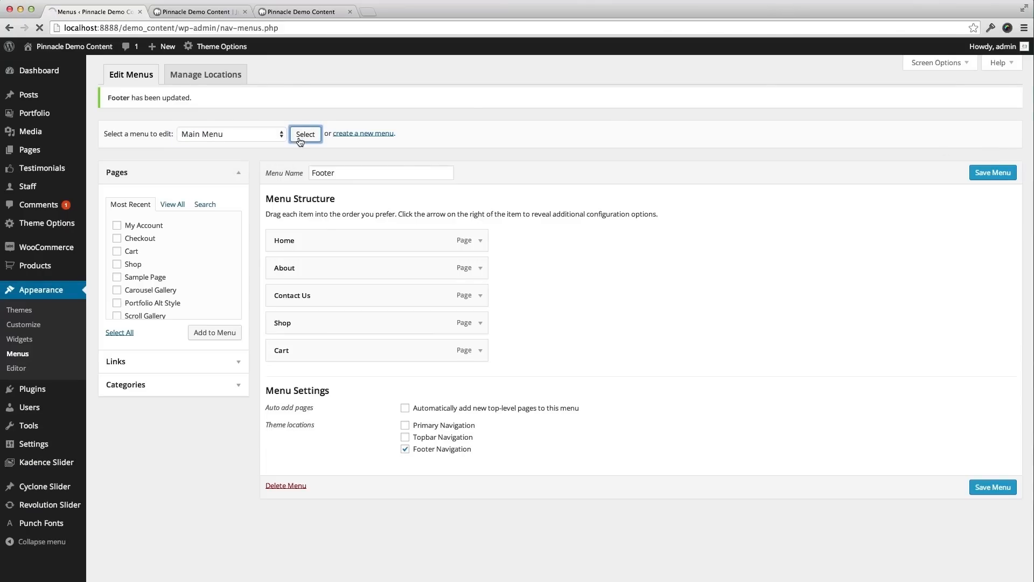
click(305, 134)
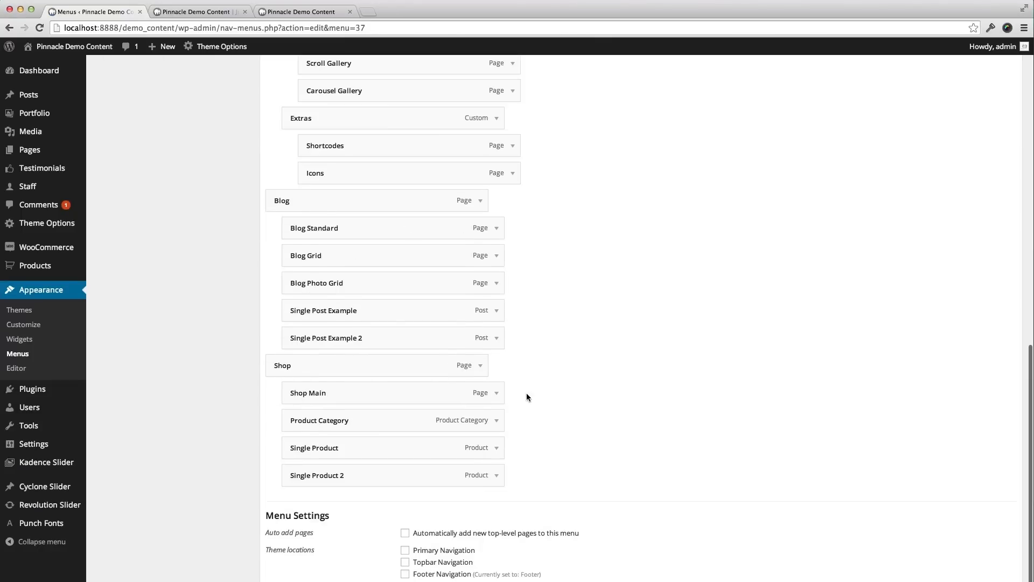
click(405, 549)
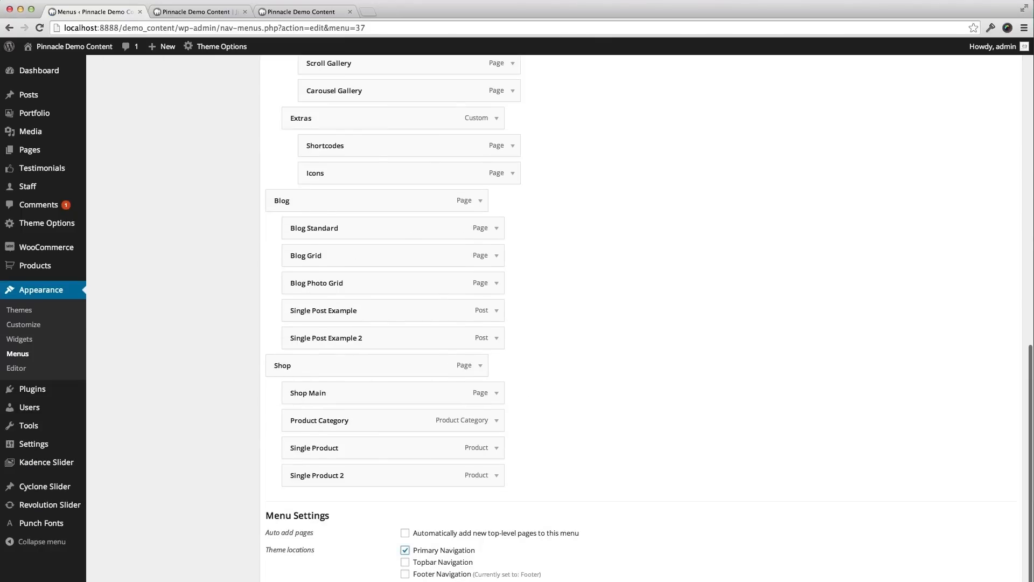
click(994, 171)
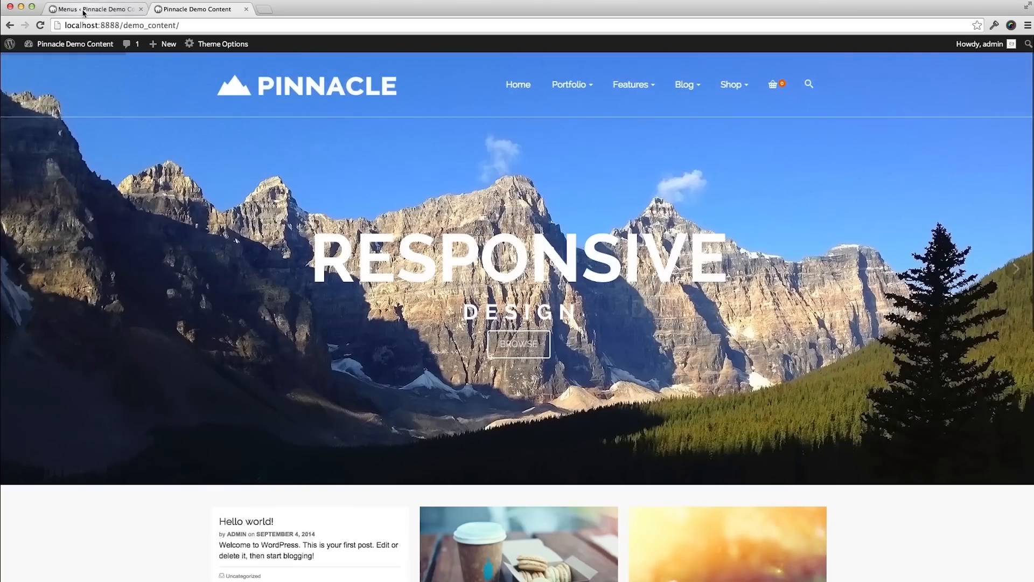
click(81, 9)
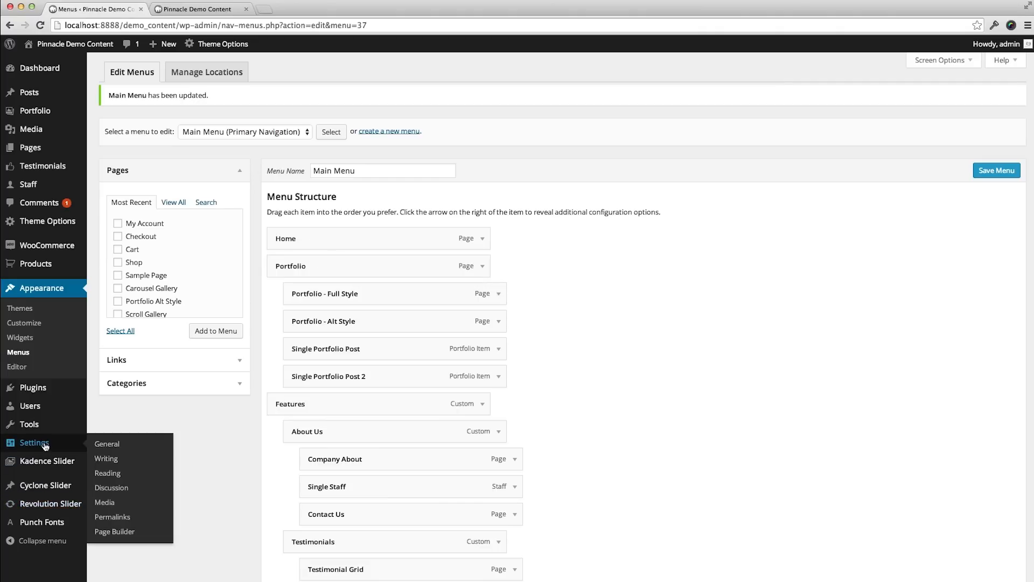
Step: Set Reading to a static front page using Home and save the changes
click(108, 473)
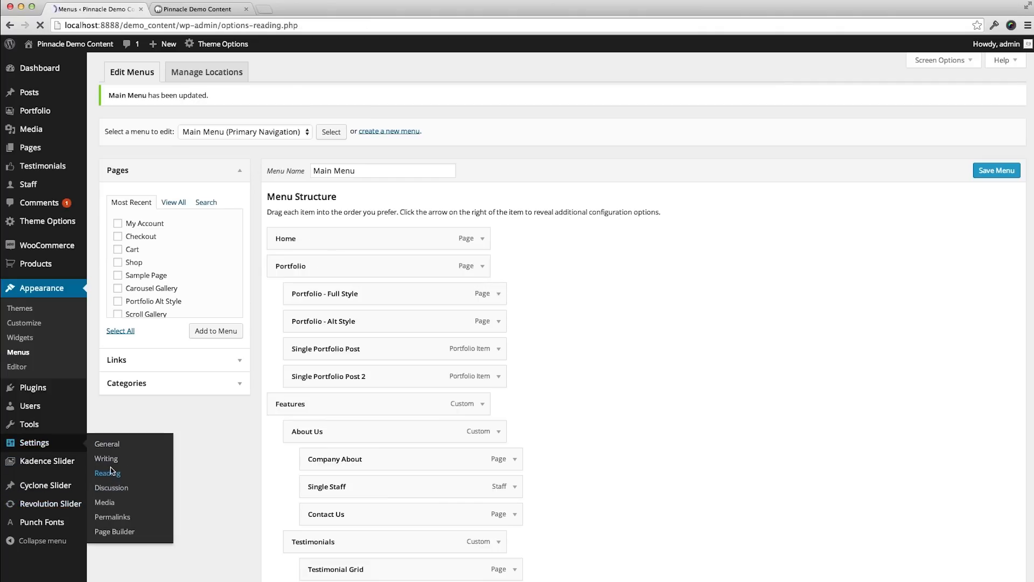
click(108, 473)
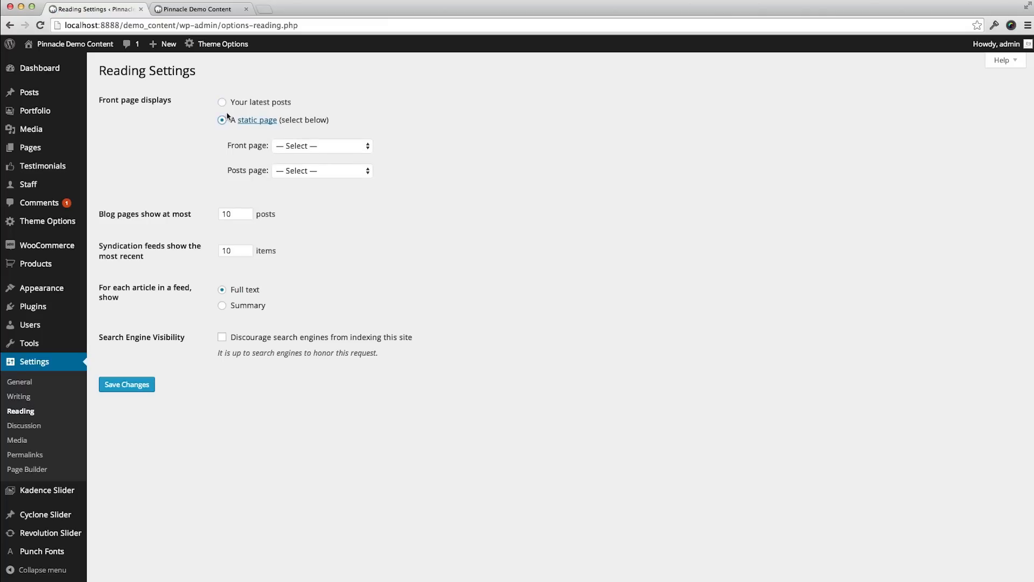
click(321, 147)
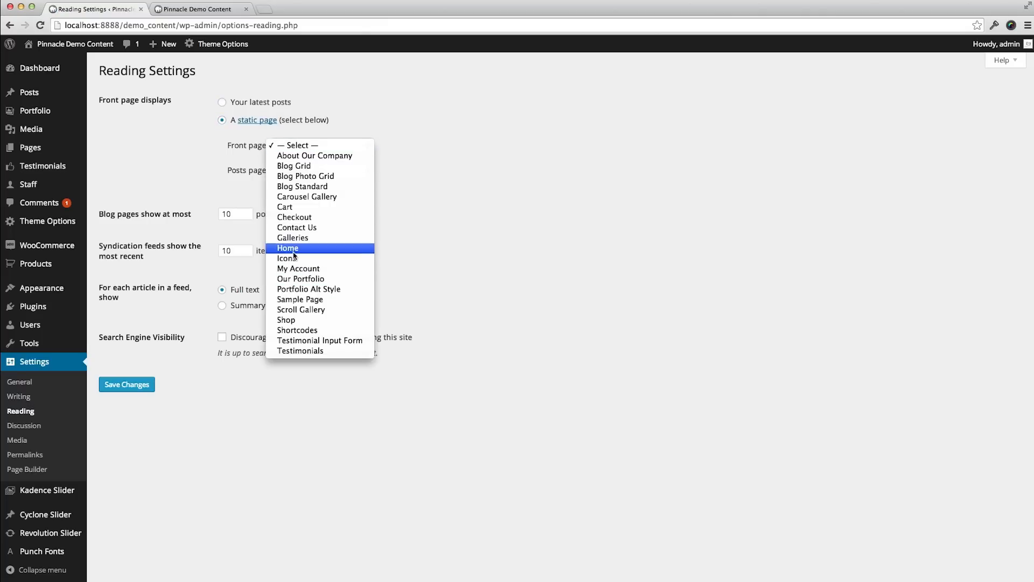
click(286, 248)
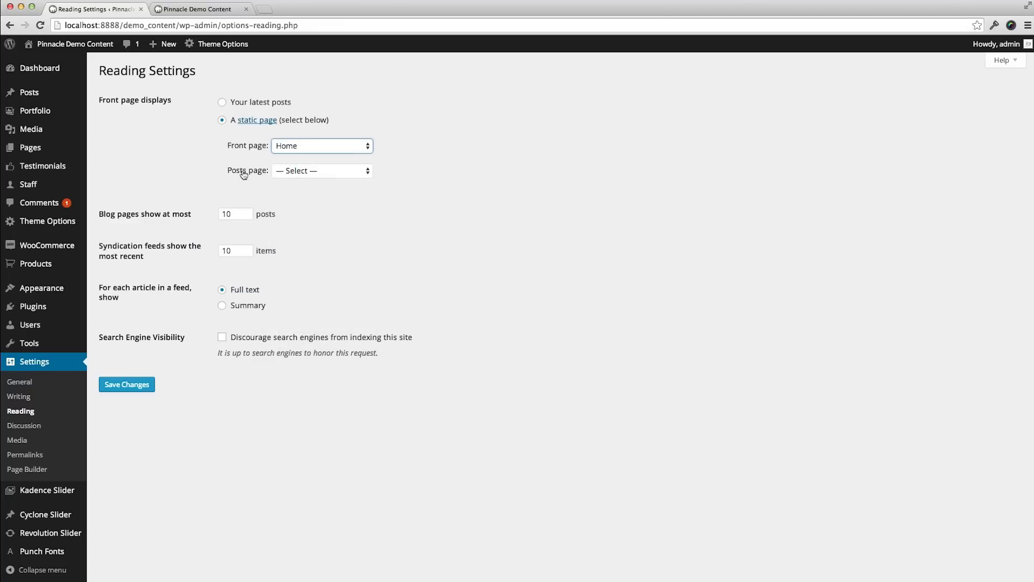
click(127, 384)
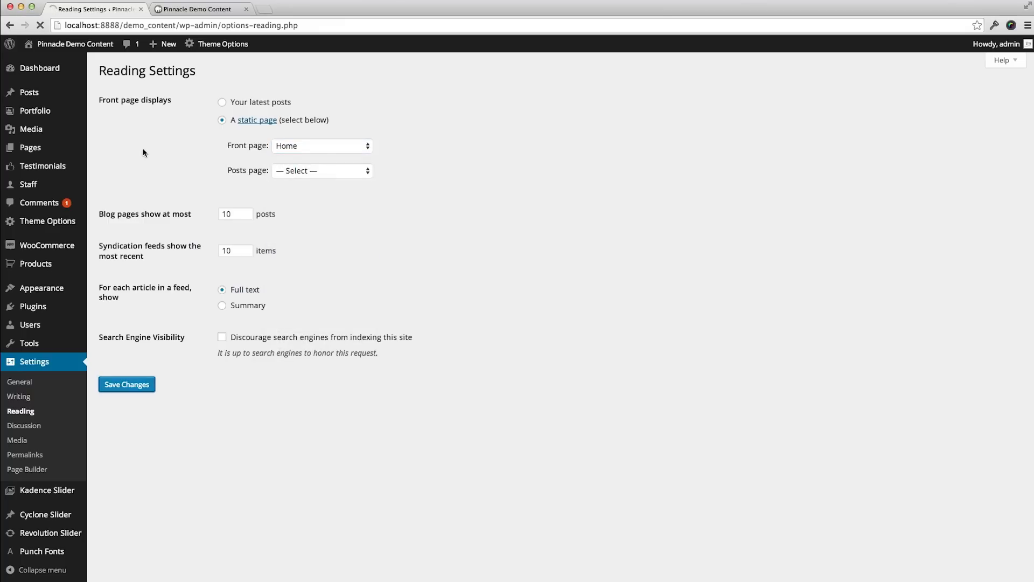
click(128, 384)
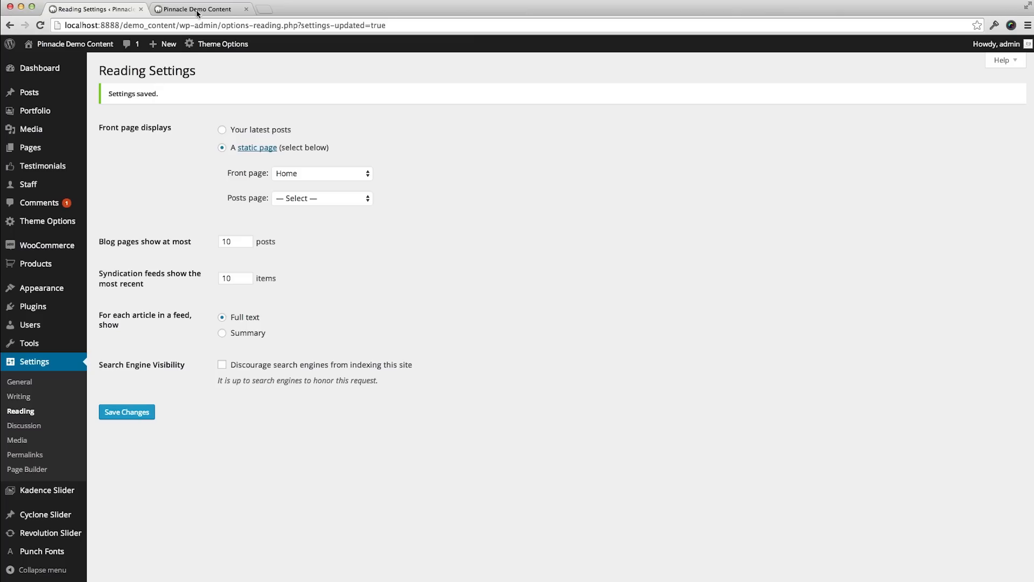
click(198, 9)
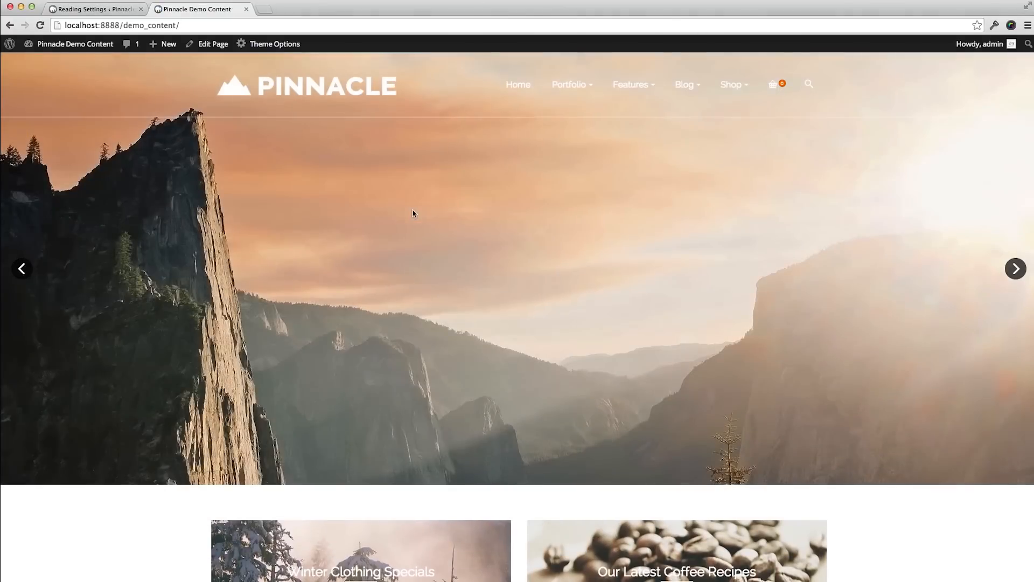
Step: Scroll the home page past promo tiles, Key Features, Featured Products and Featured Portfolio
scroll(down, 3)
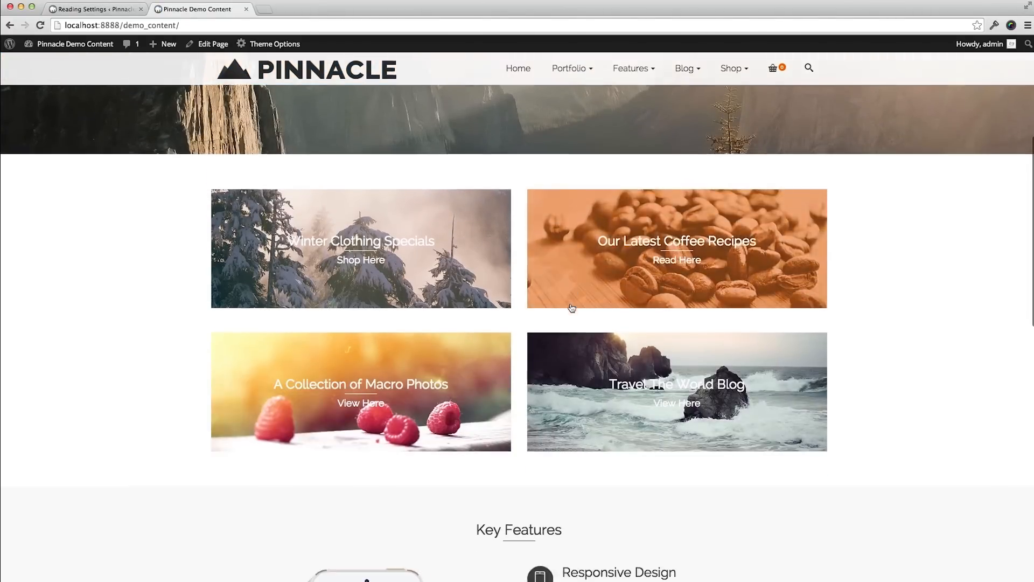
scroll(down, 3)
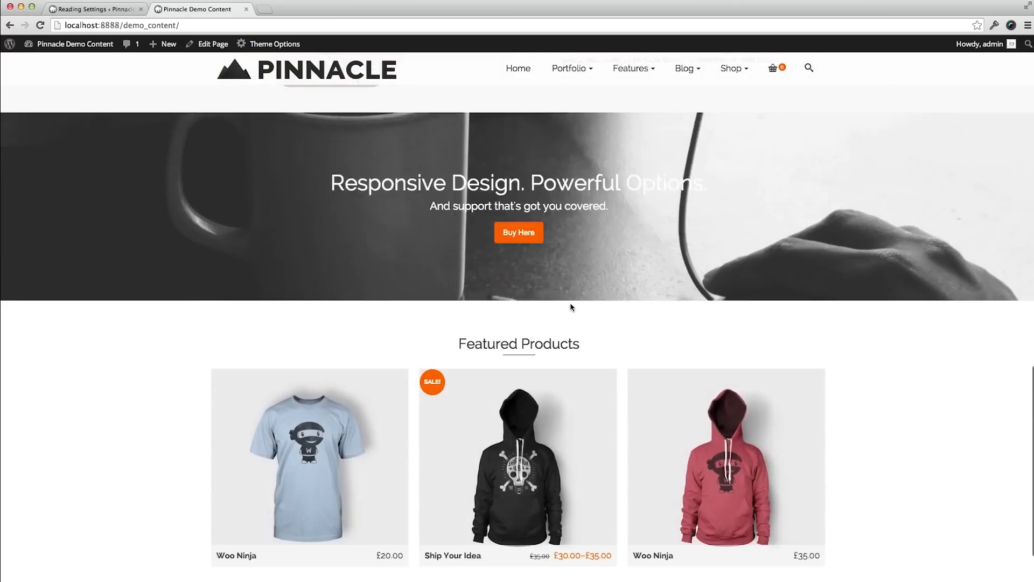
scroll(down, 3)
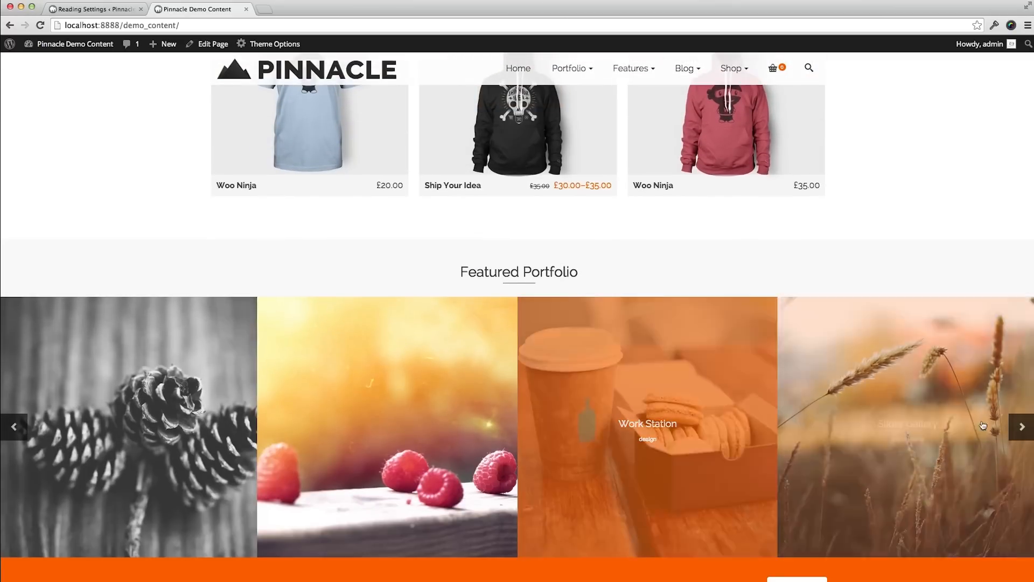